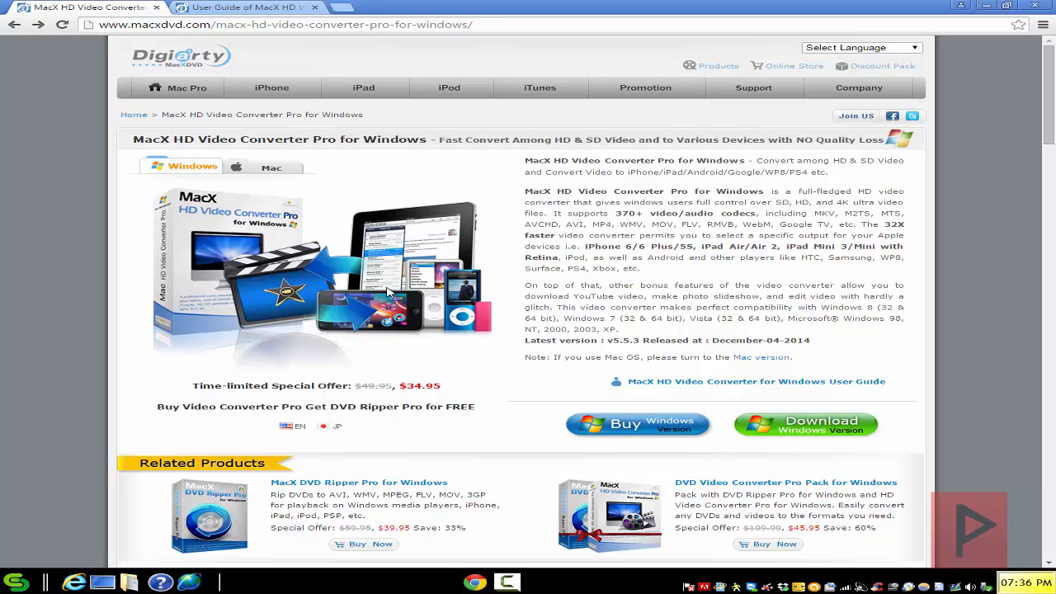
Scroll through the user guide page down to the YouTube download section
scroll("down", 3)
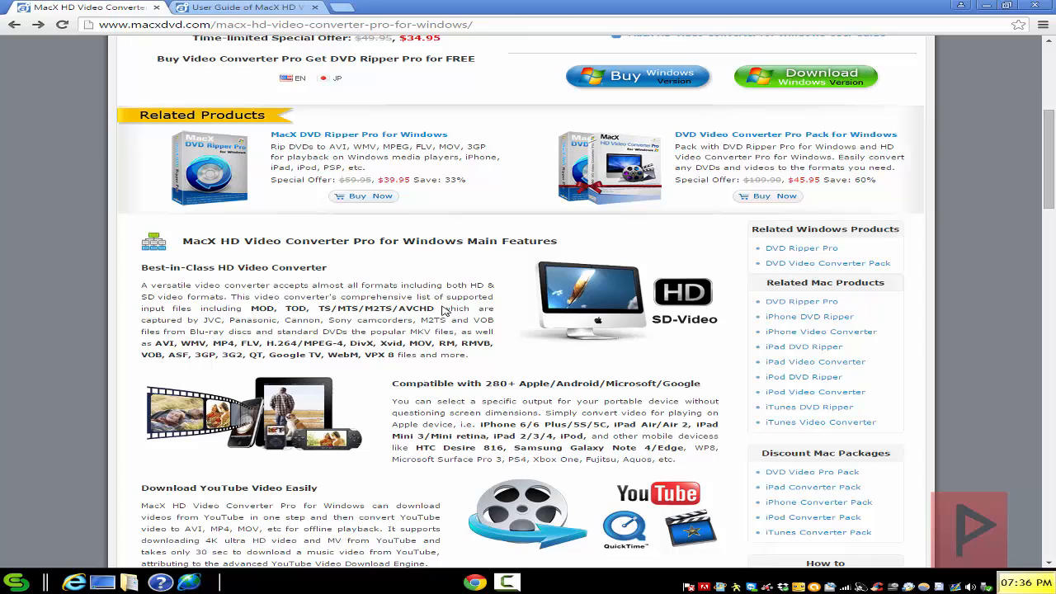
scroll("down", 3)
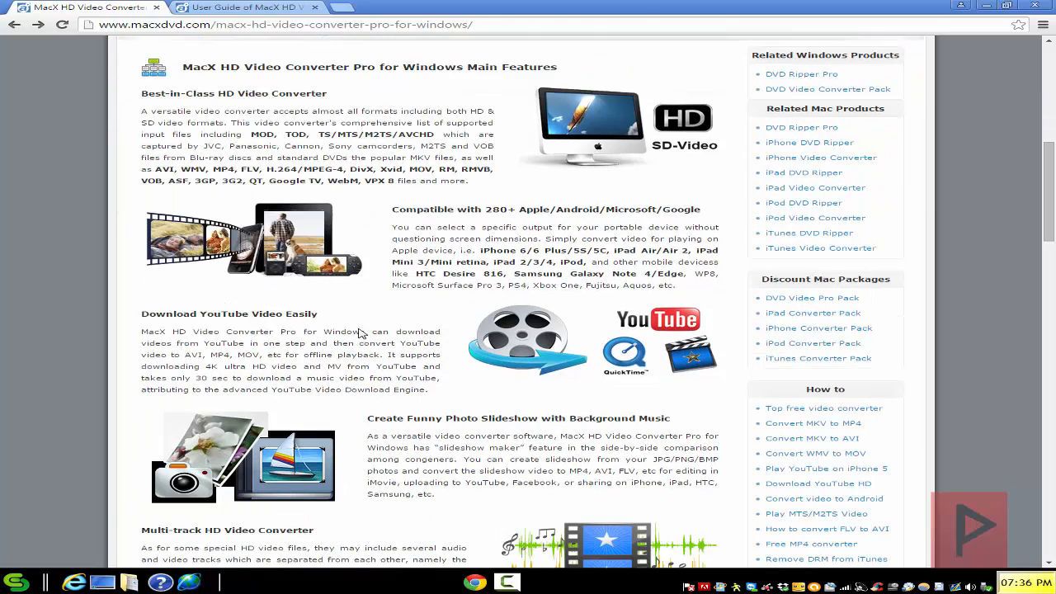
mouse_move(360, 334)
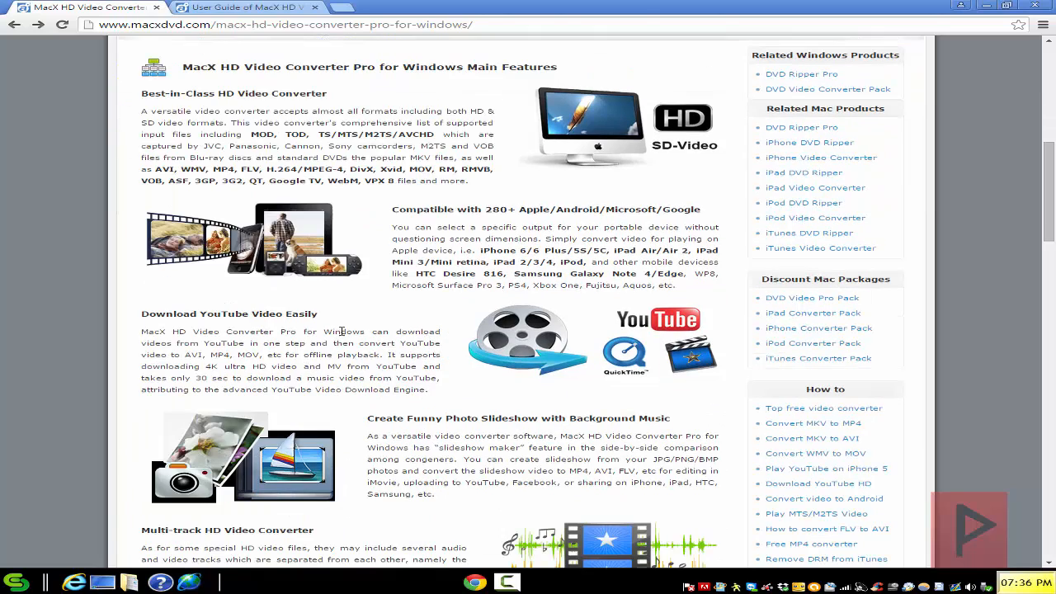
scroll("down", 3)
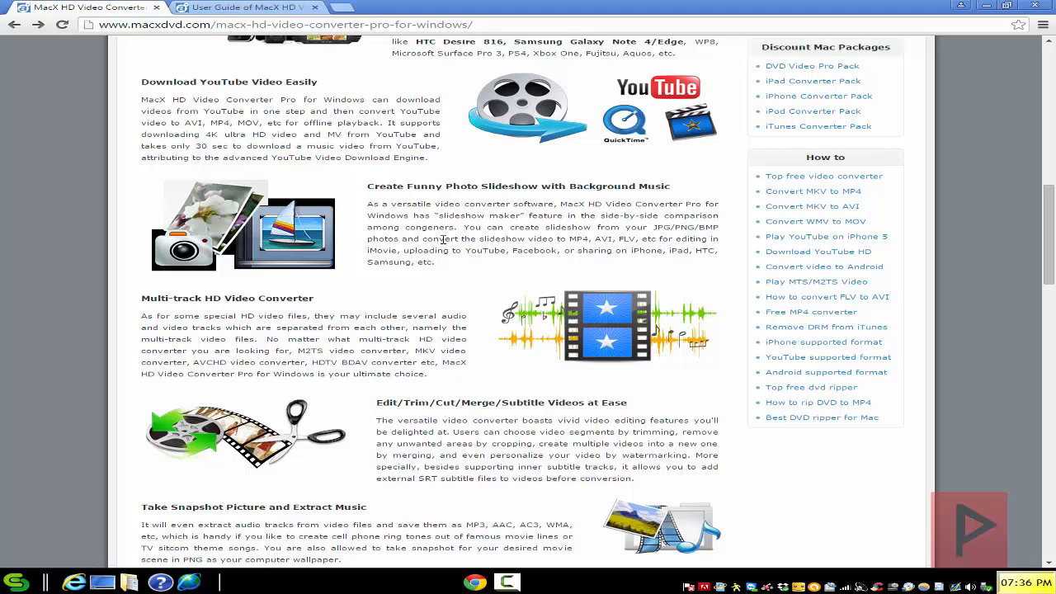
scroll("down", 3)
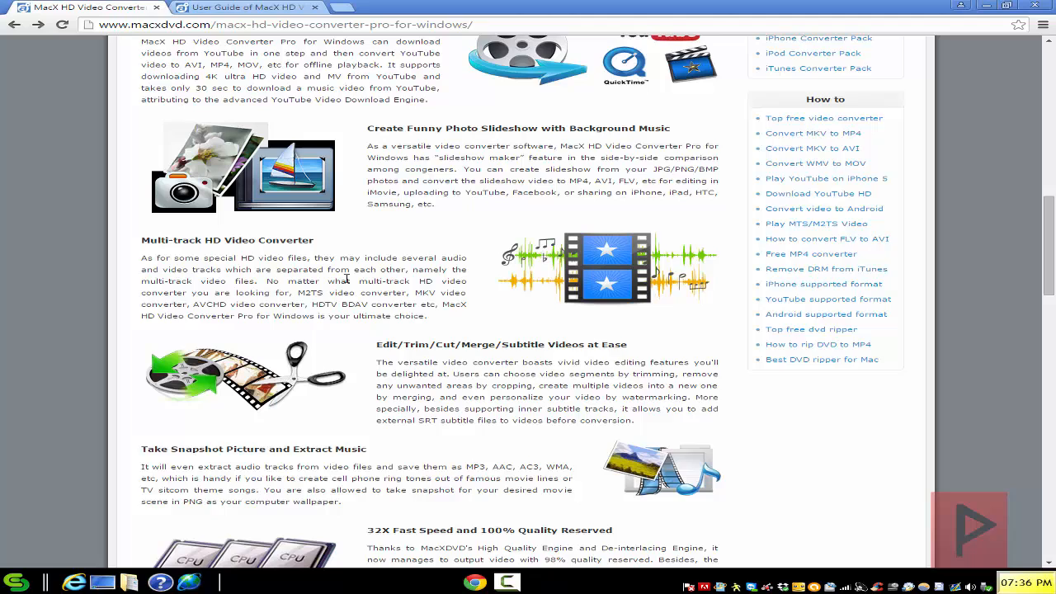
scroll("down", 3)
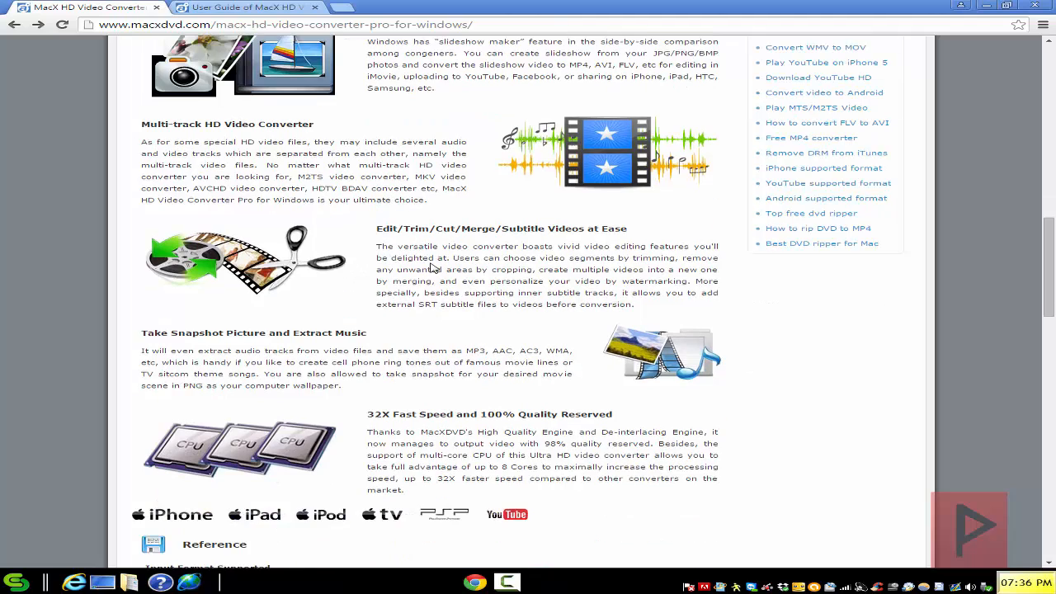
scroll("down", 3)
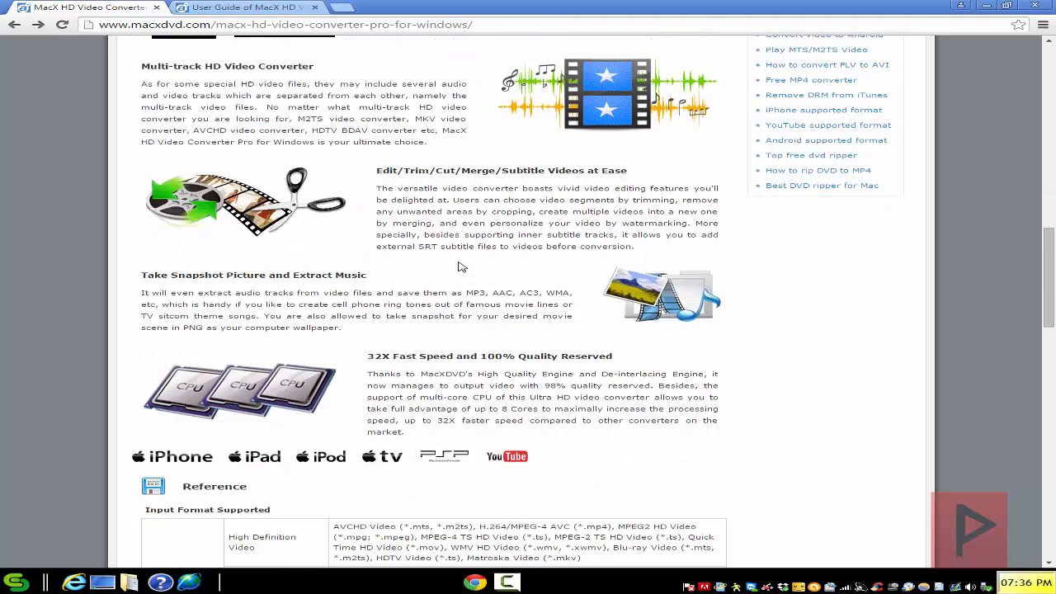
scroll("down", 3)
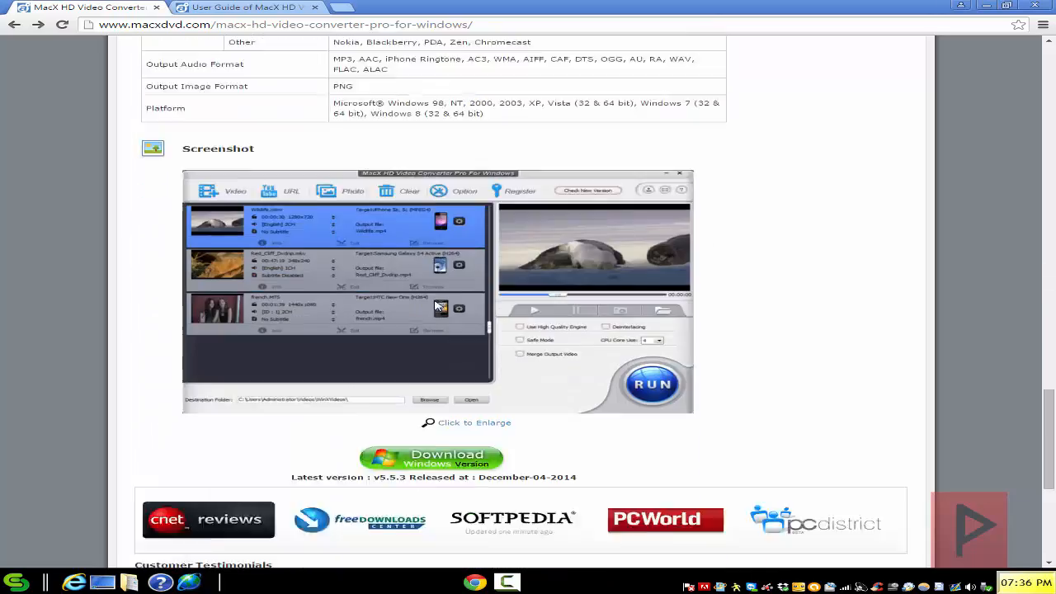
scroll("up", 3)
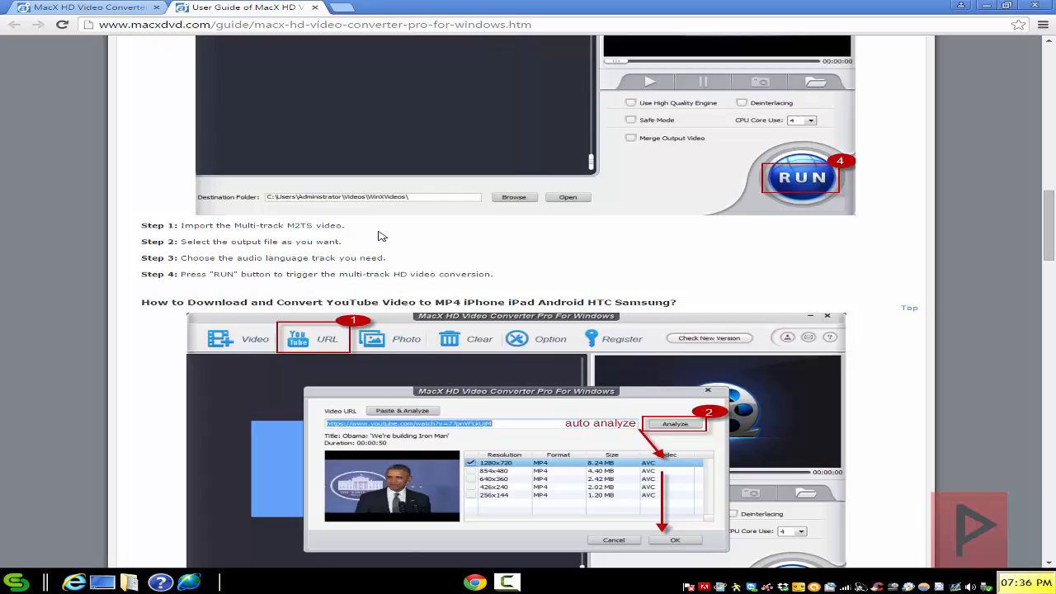
scroll("up", 3)
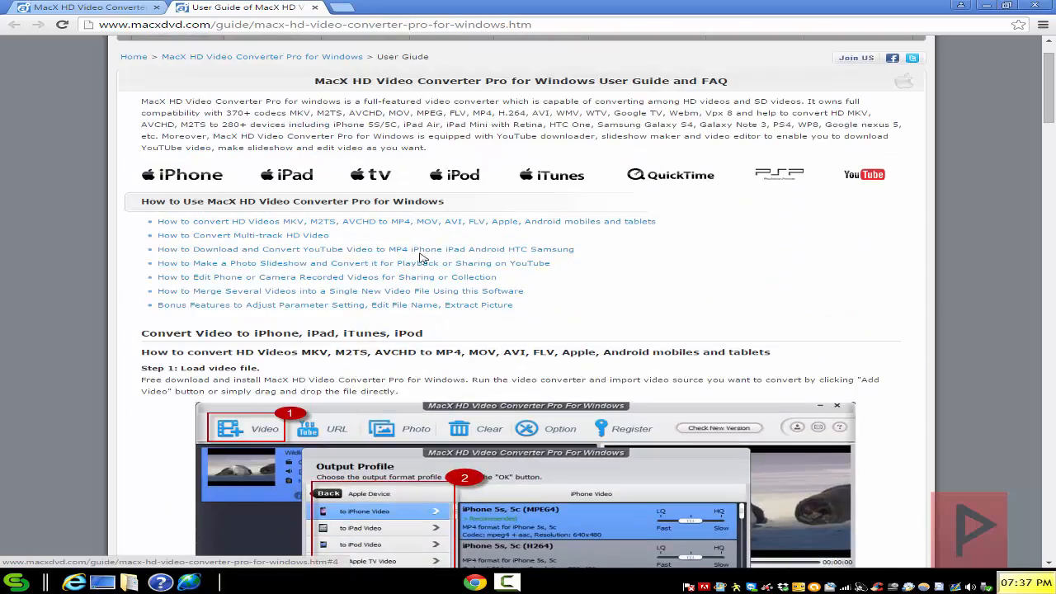
scroll("down", 3)
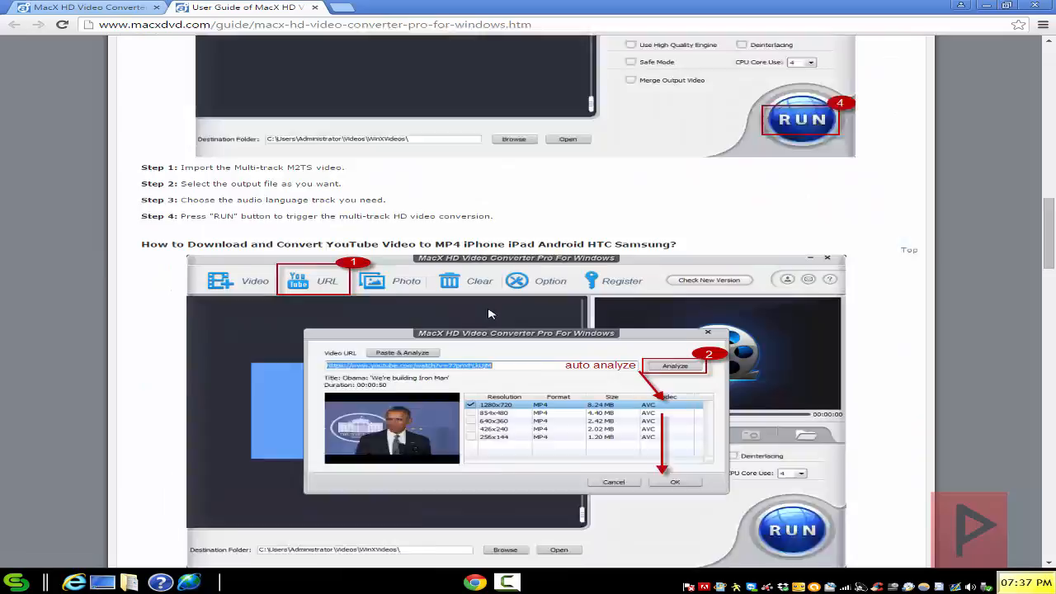
scroll("down", 3)
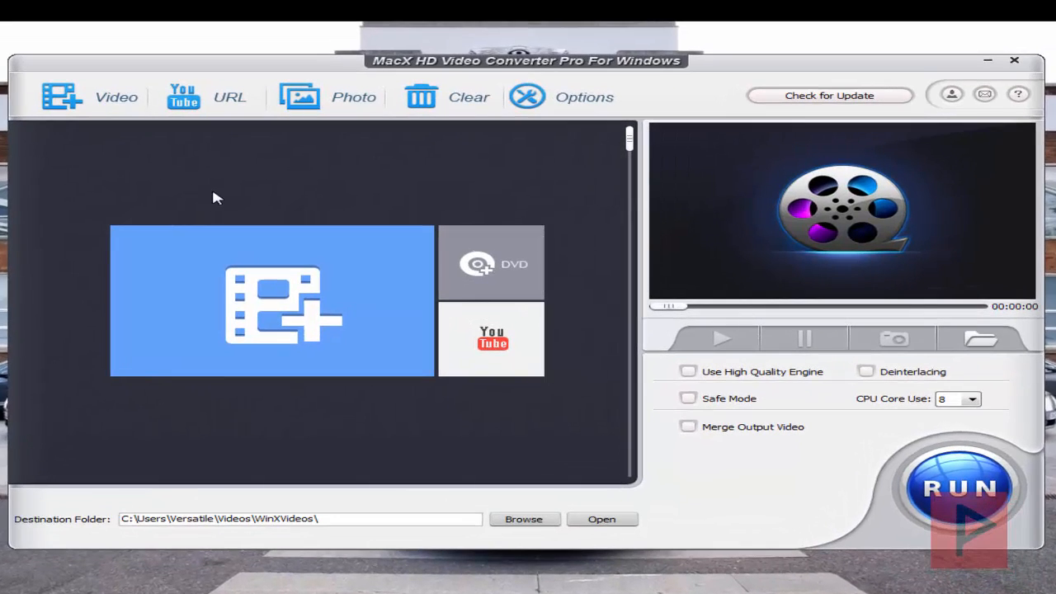
mouse_move(126, 139)
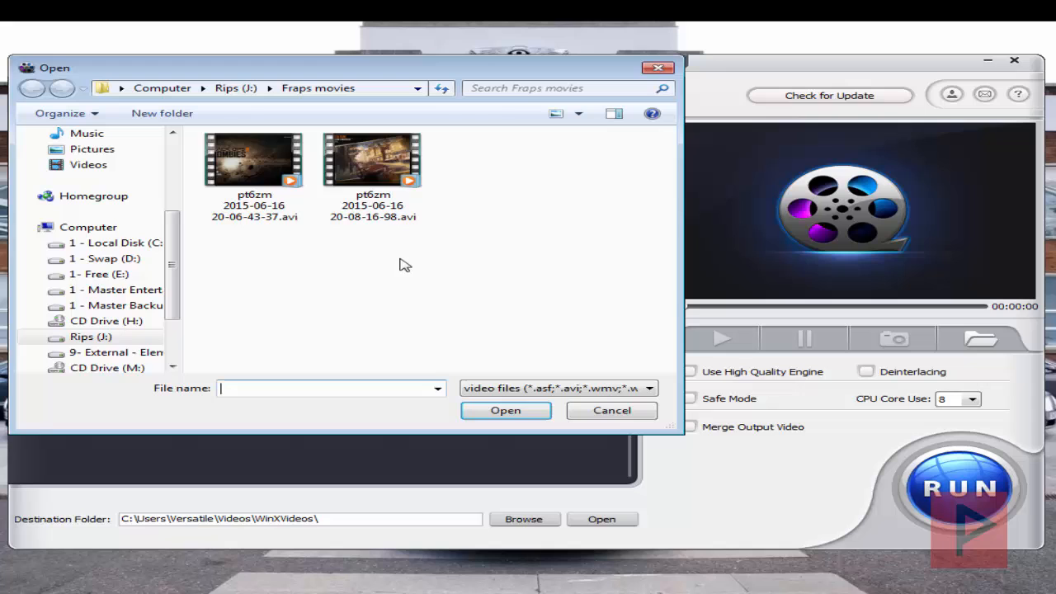
Import the second AVI recording from the Fraps movies folder as the source video
left_click(372, 162)
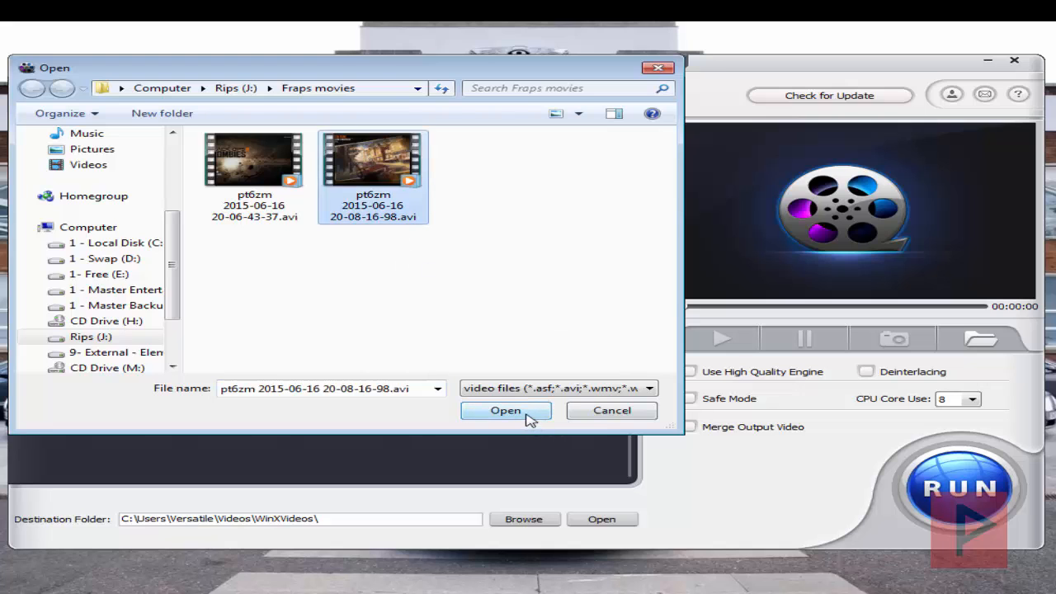
left_click(504, 409)
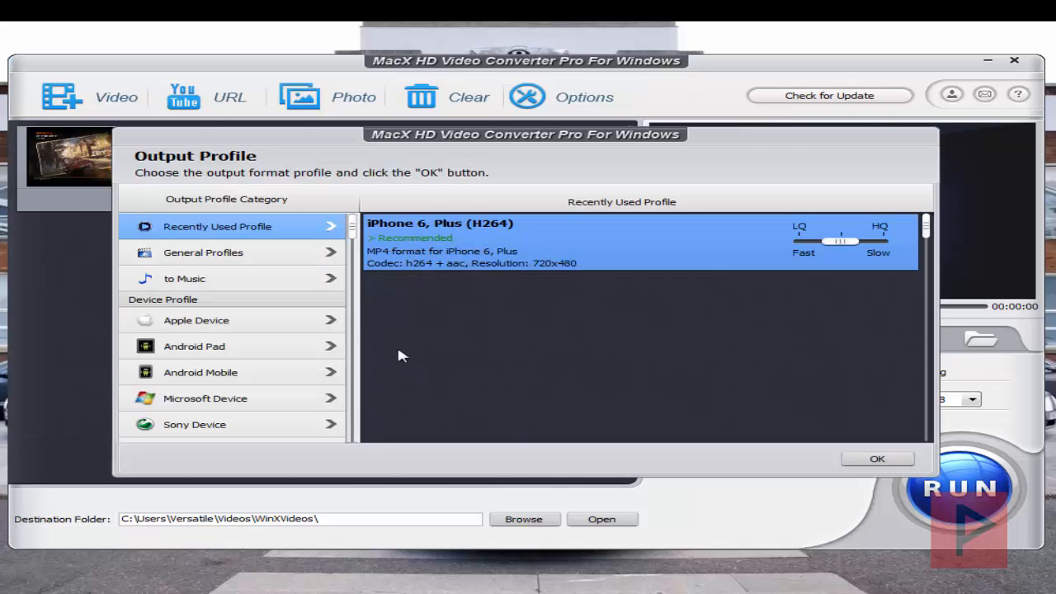
Choose the Apple Device iPhone 6, Plus (H264) output profile for the clip
scroll("down", 3)
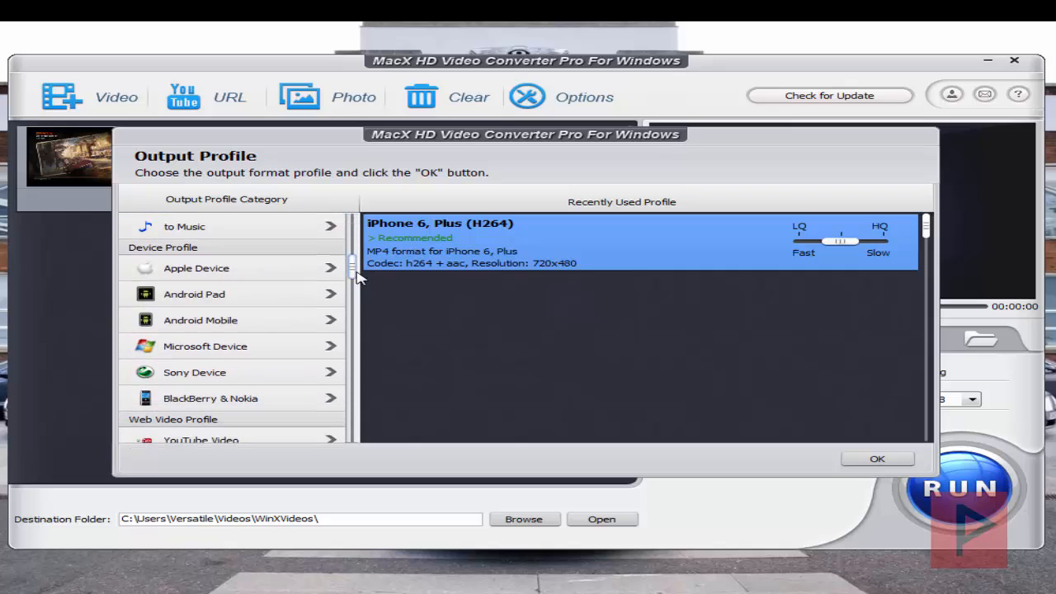
scroll("down", 3)
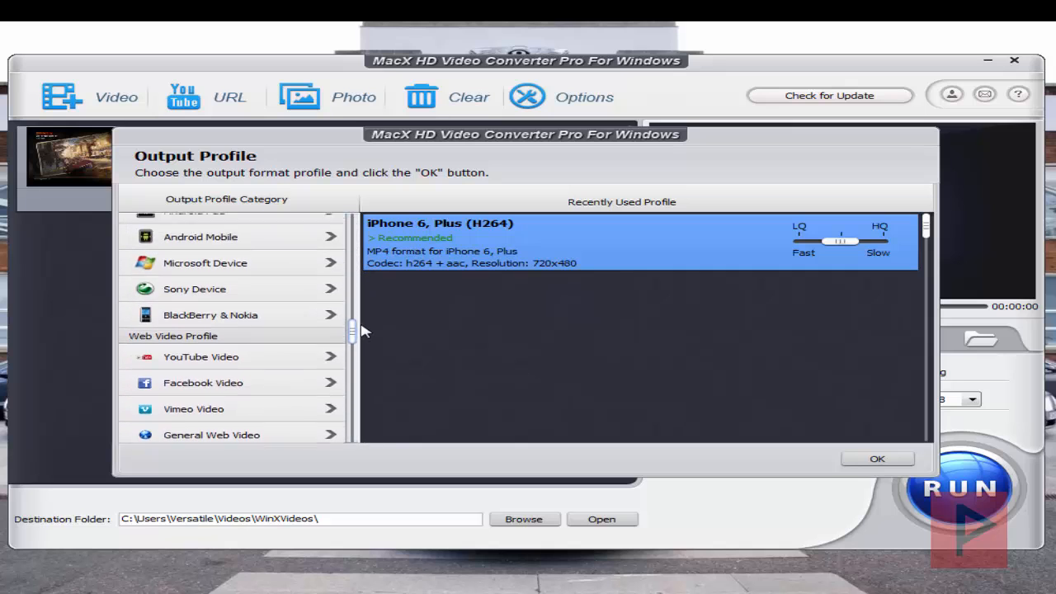
scroll("up", 3)
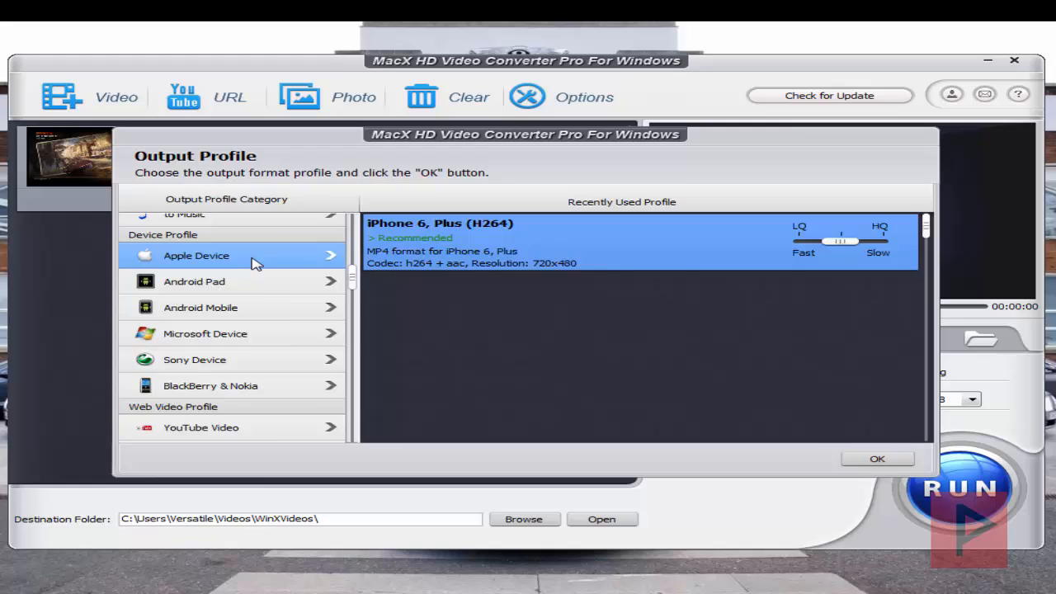
left_click(195, 254)
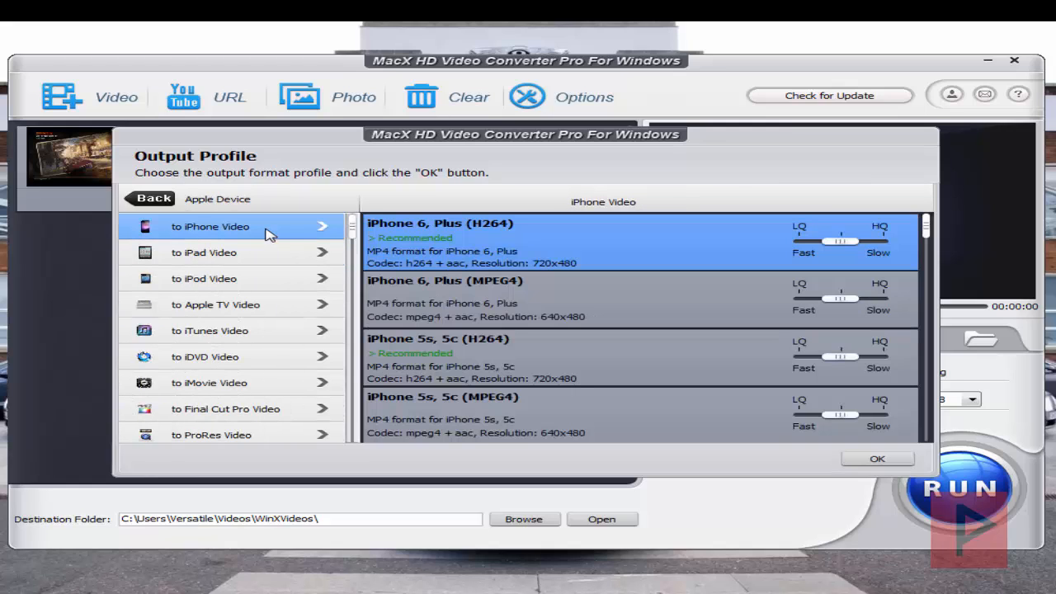
mouse_move(571, 254)
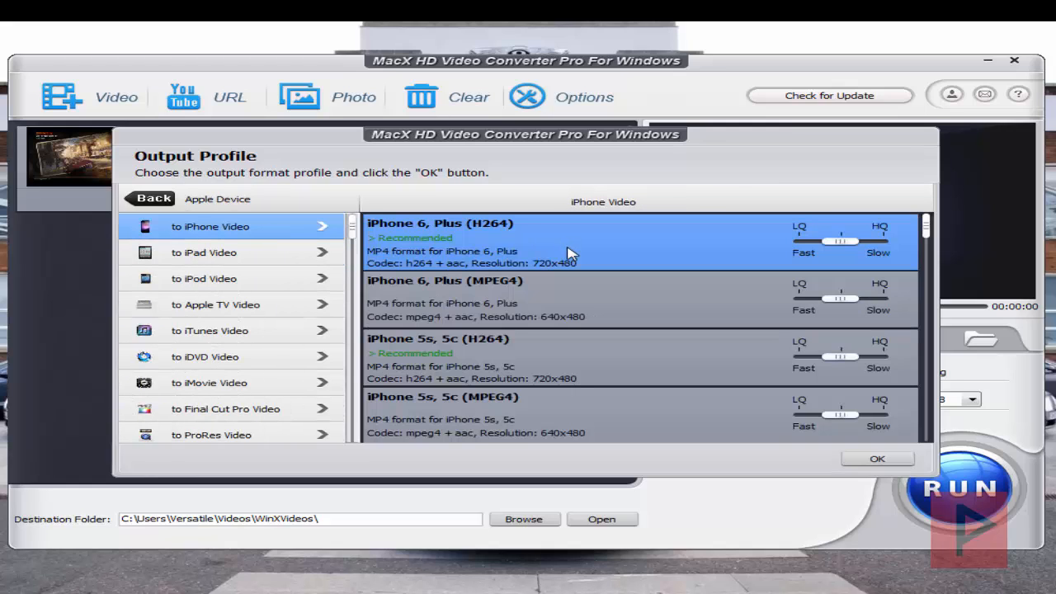
mouse_move(878, 459)
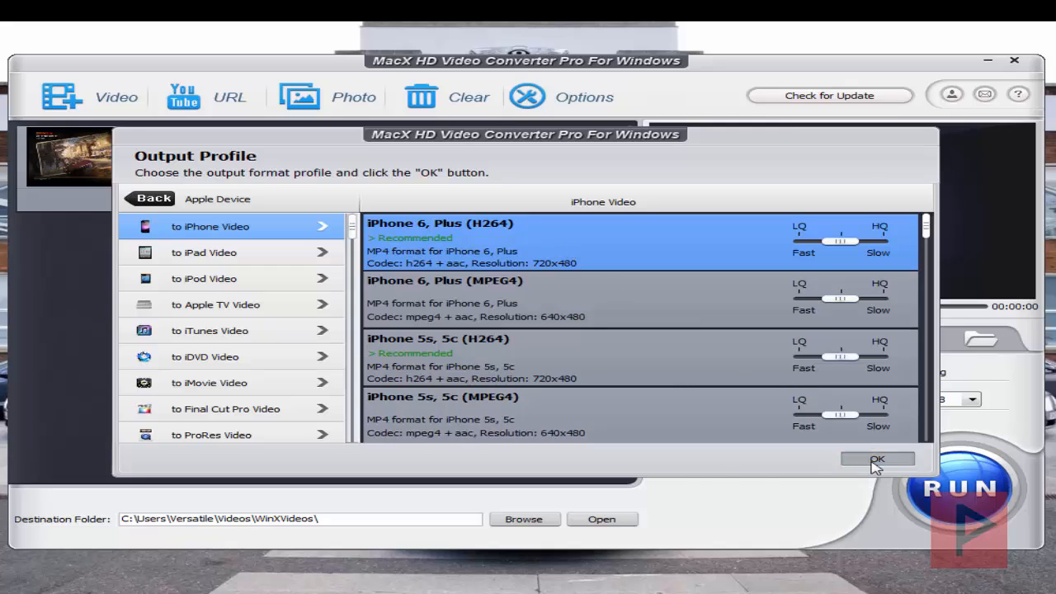
left_click(876, 458)
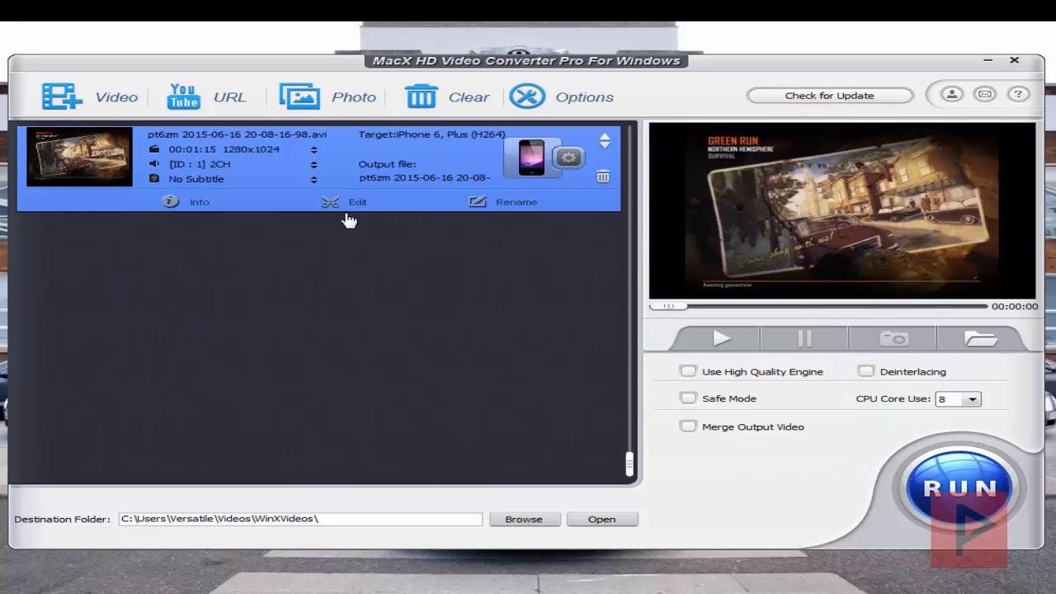
left_click(356, 201)
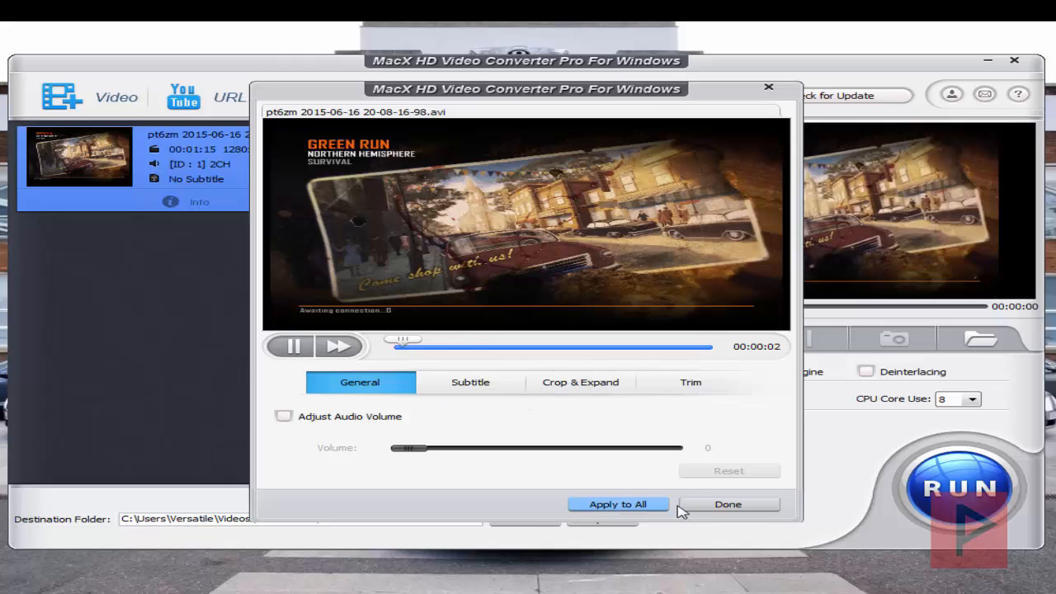
left_click(728, 505)
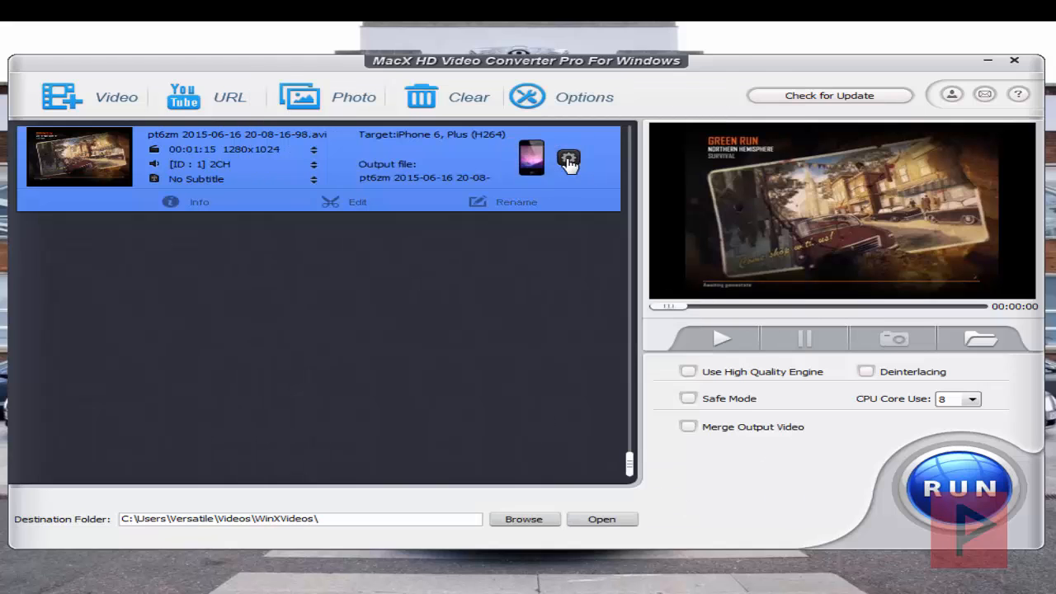
left_click(567, 158)
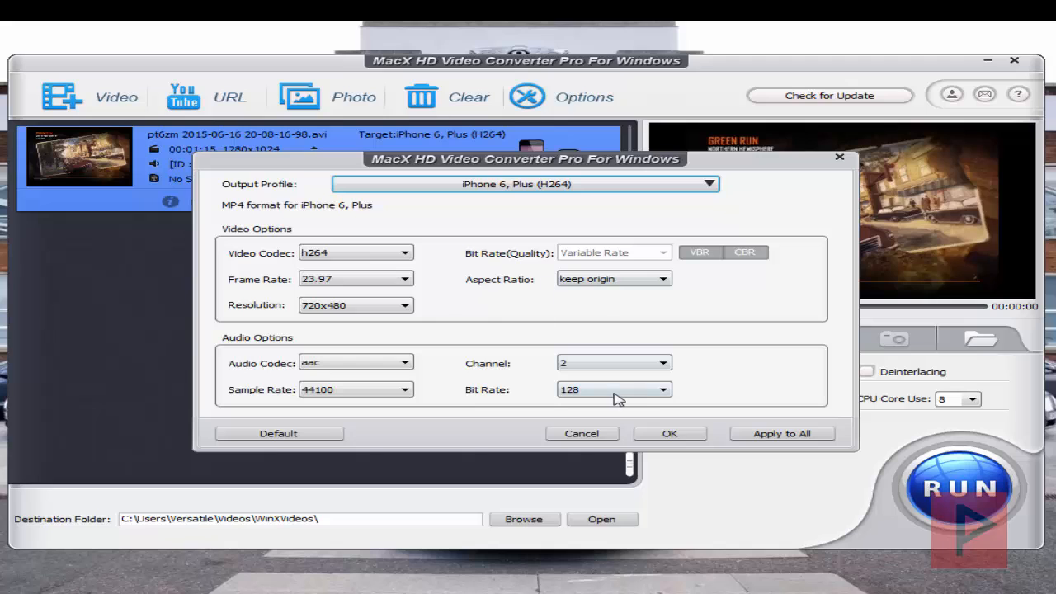
left_click(670, 432)
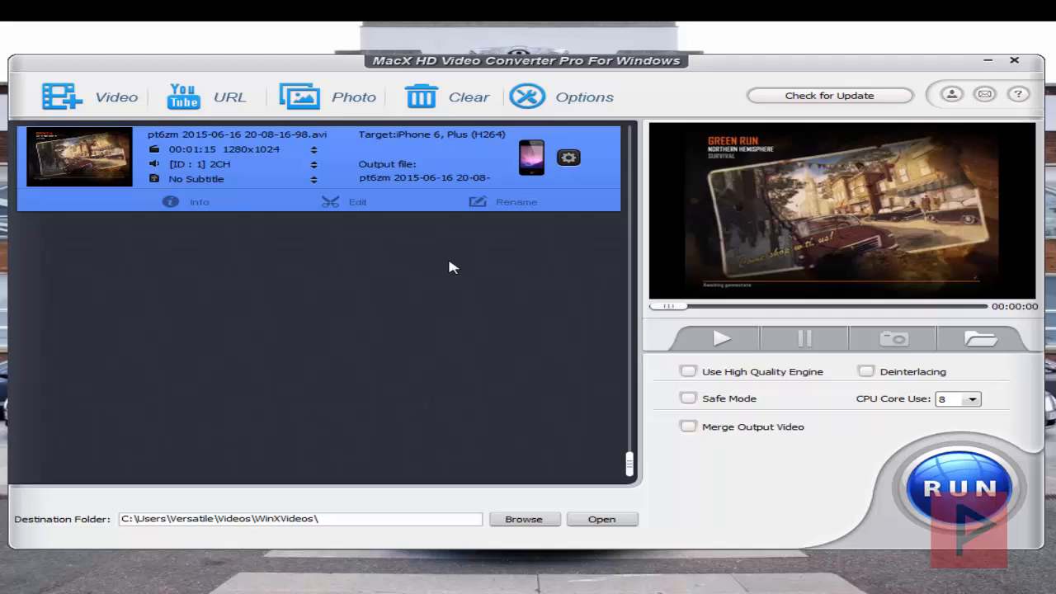
mouse_move(734, 401)
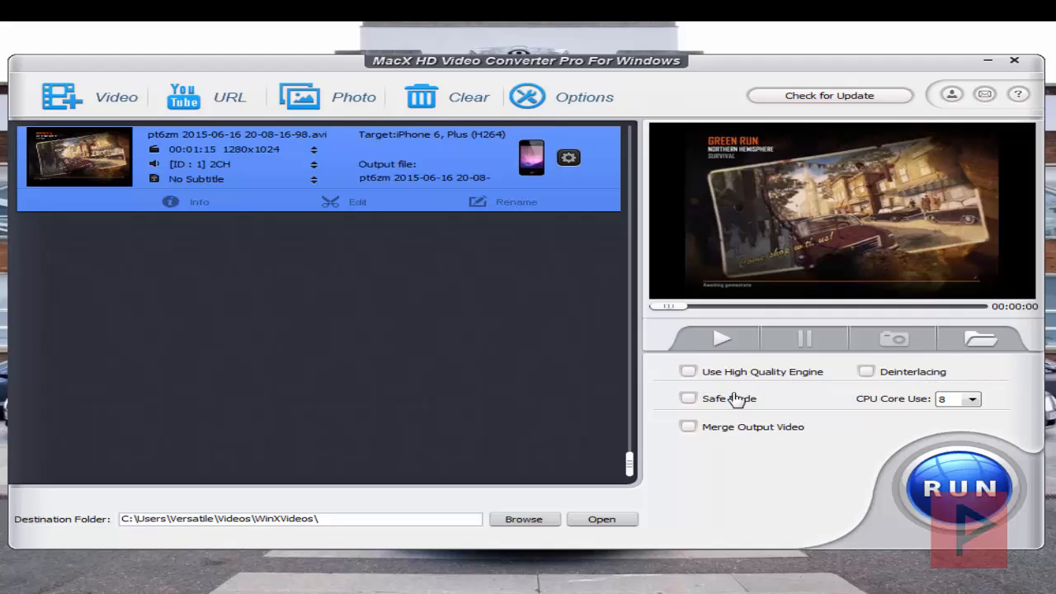
mouse_move(773, 386)
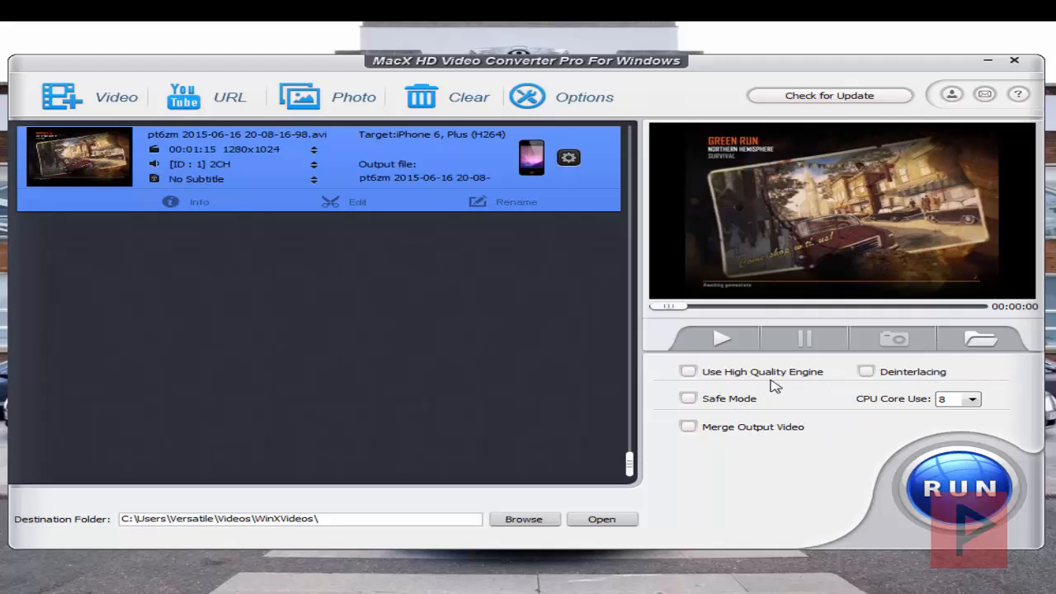
Enable the high quality engine, choose a CPU core count and start converting the clip
left_click(688, 369)
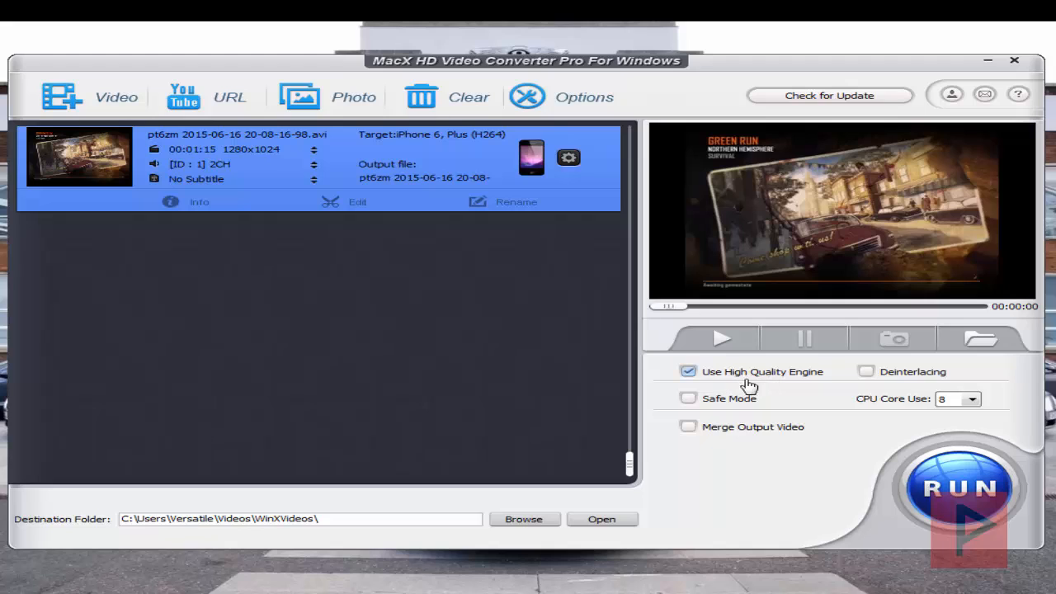
mouse_move(845, 396)
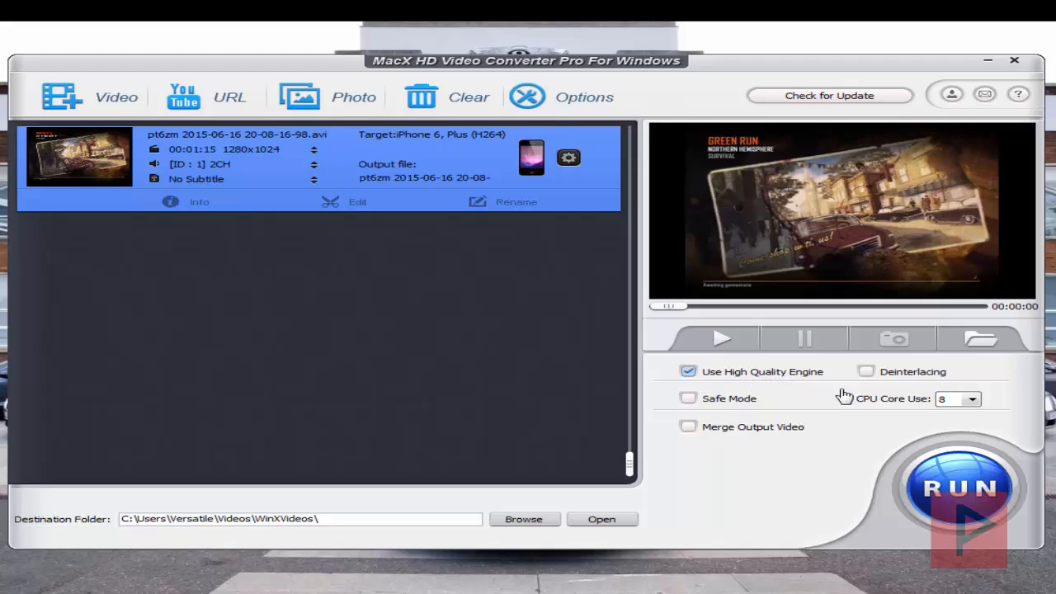
left_click(972, 397)
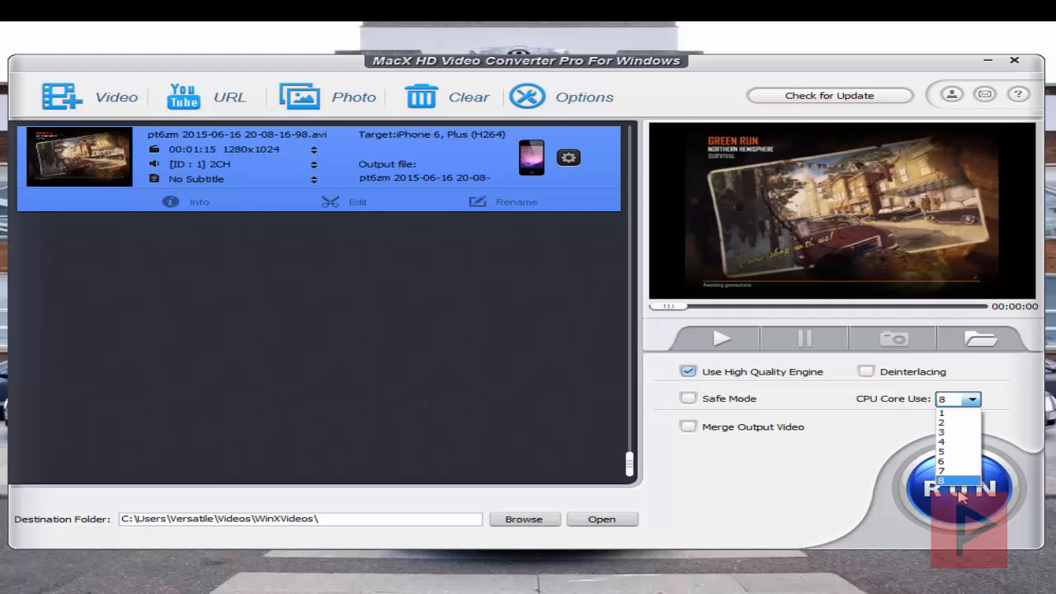
left_click(957, 480)
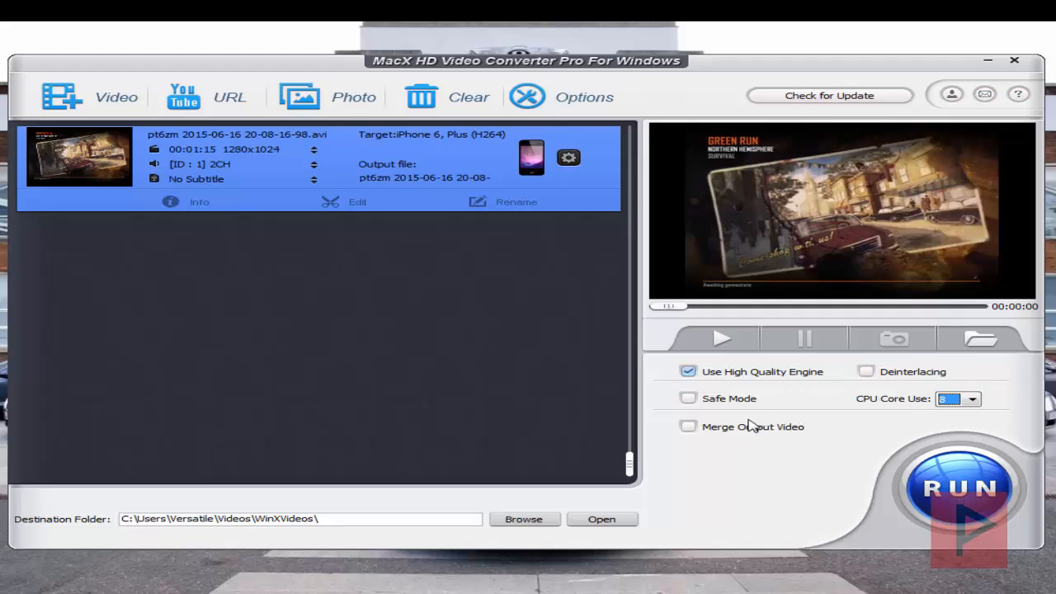
mouse_move(793, 422)
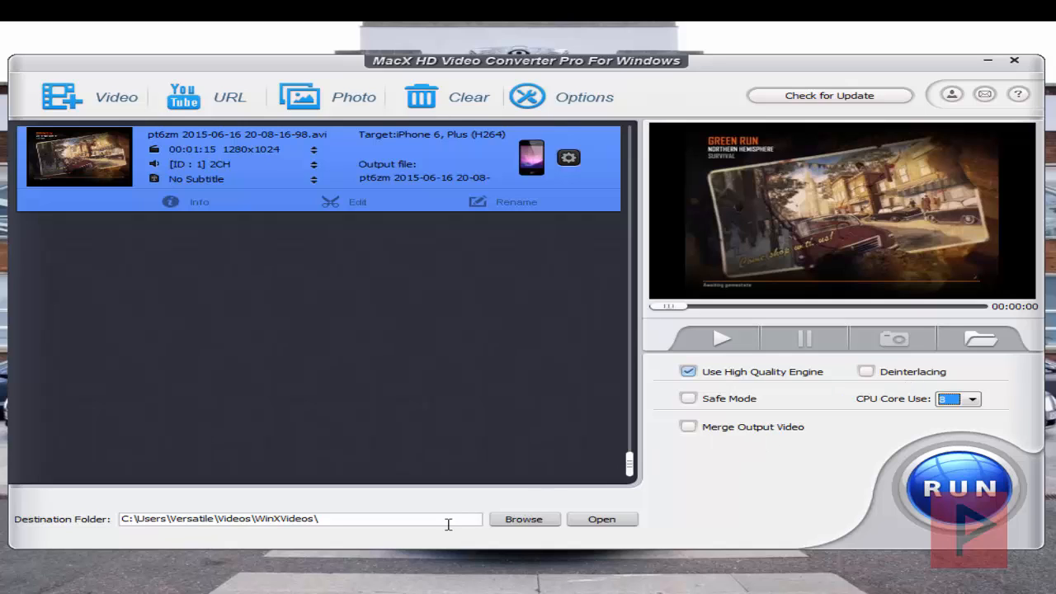
mouse_move(382, 521)
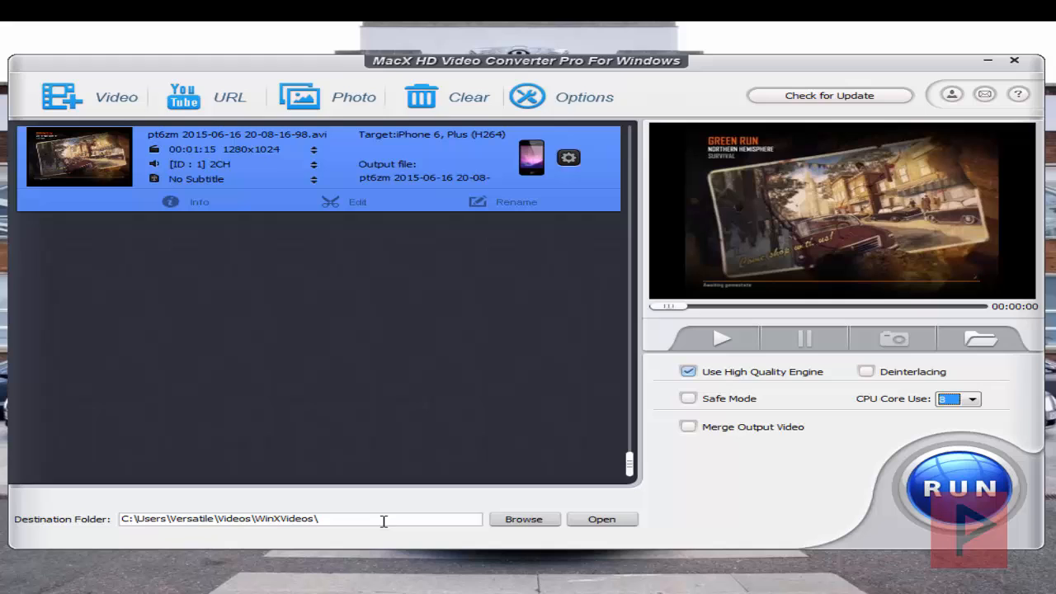
left_click(960, 487)
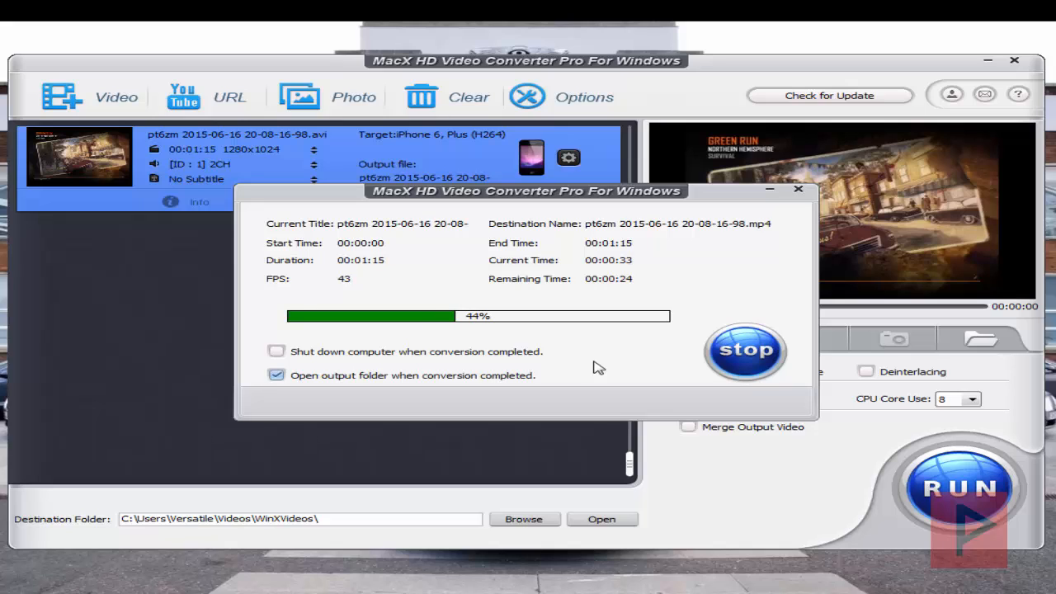
left_click(745, 350)
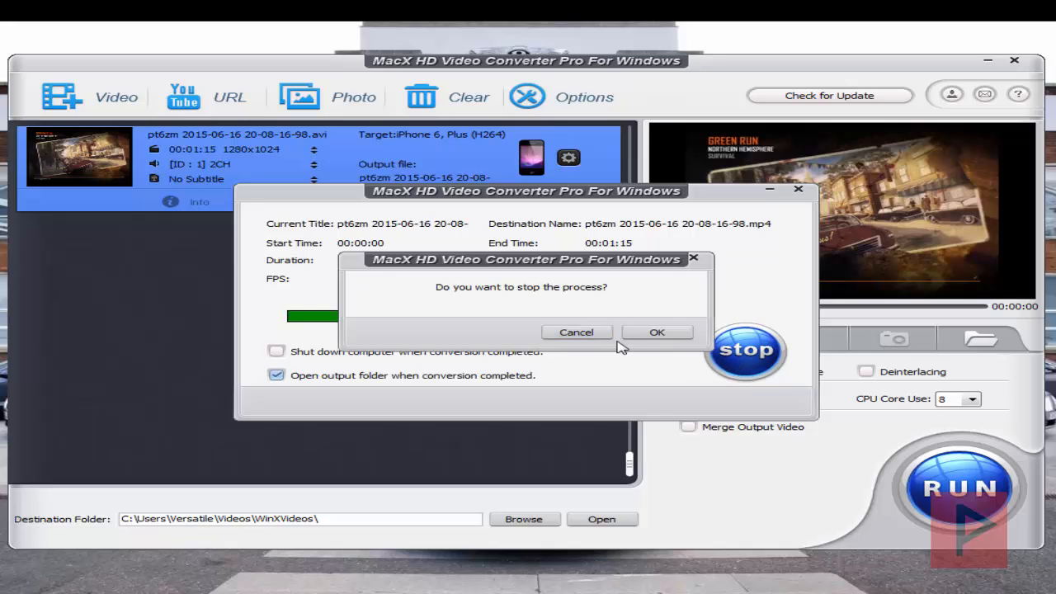
left_click(657, 331)
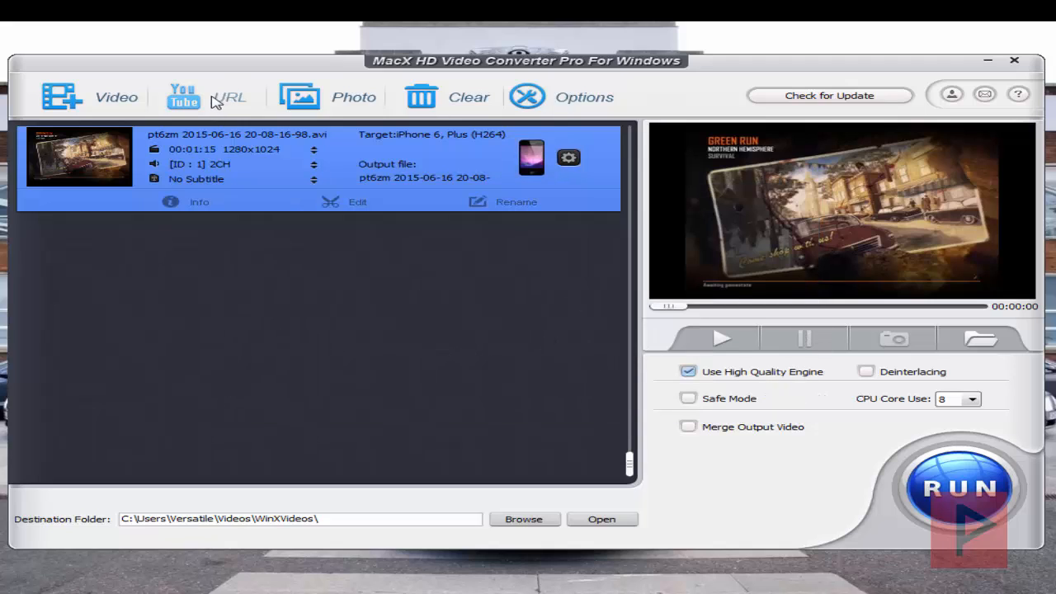
mouse_move(658, 355)
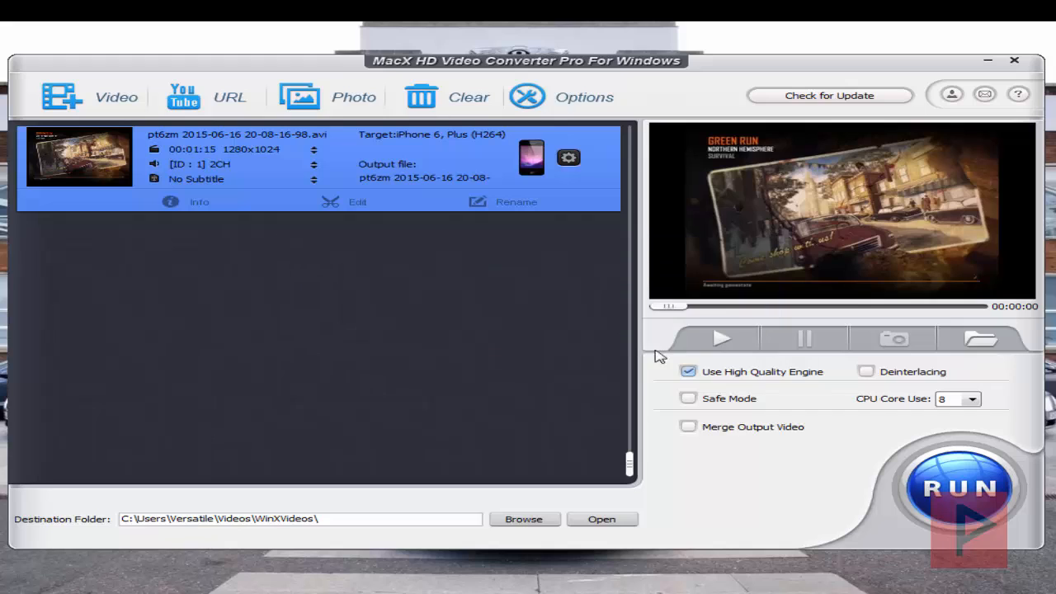
Analyze the pasted YouTube link and queue its 1280x720 MP4 version for download
left_click(207, 96)
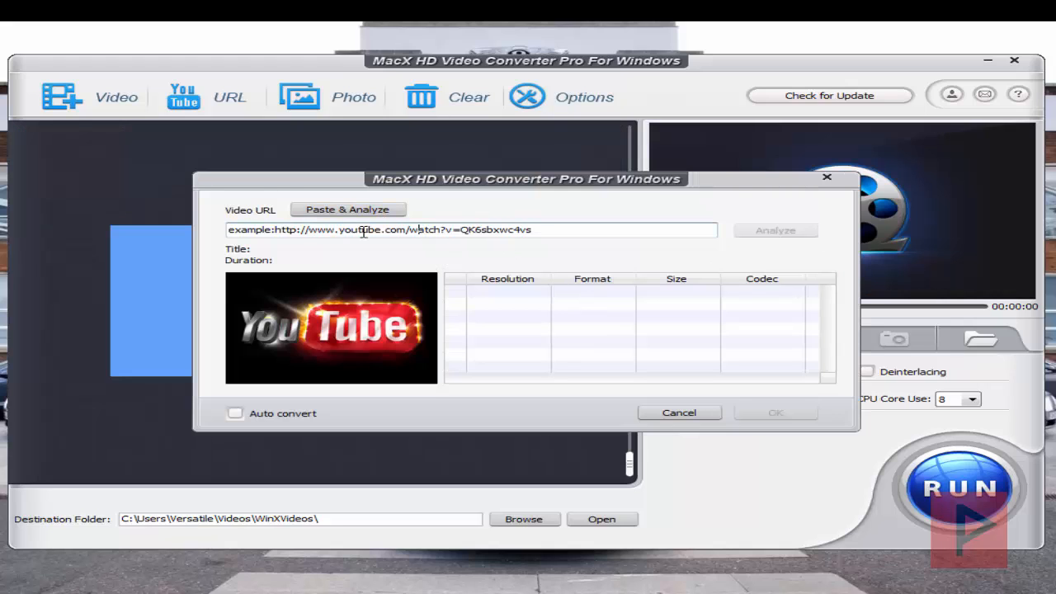
double_click(250, 230)
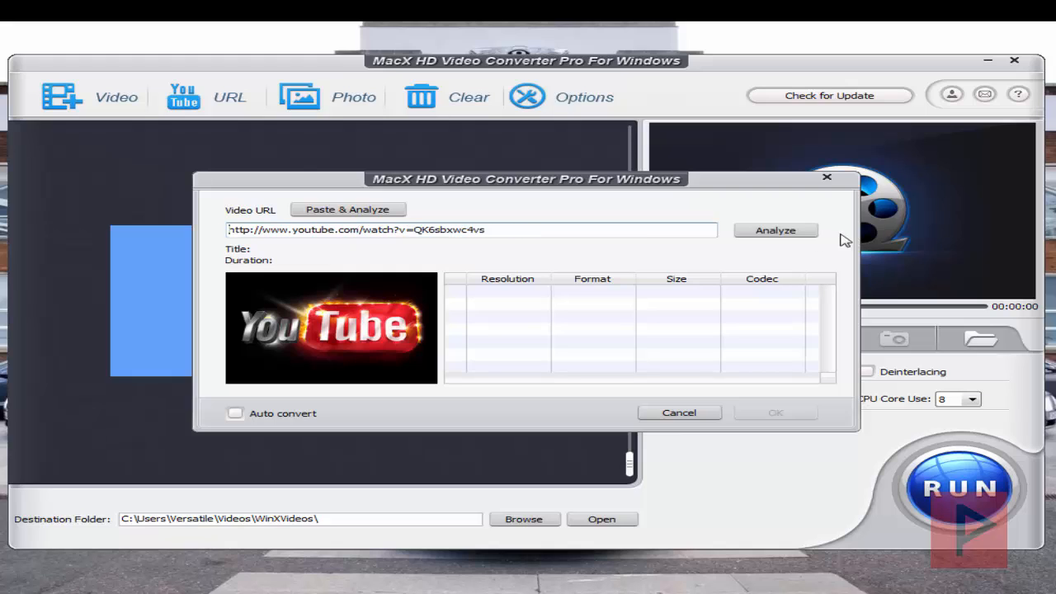
left_click(775, 231)
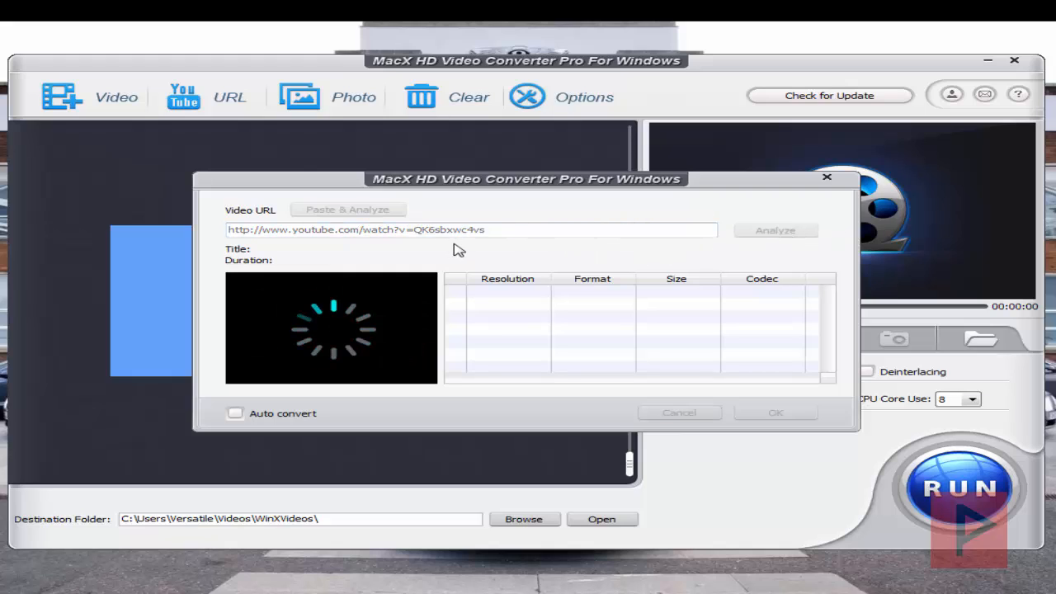
mouse_move(504, 330)
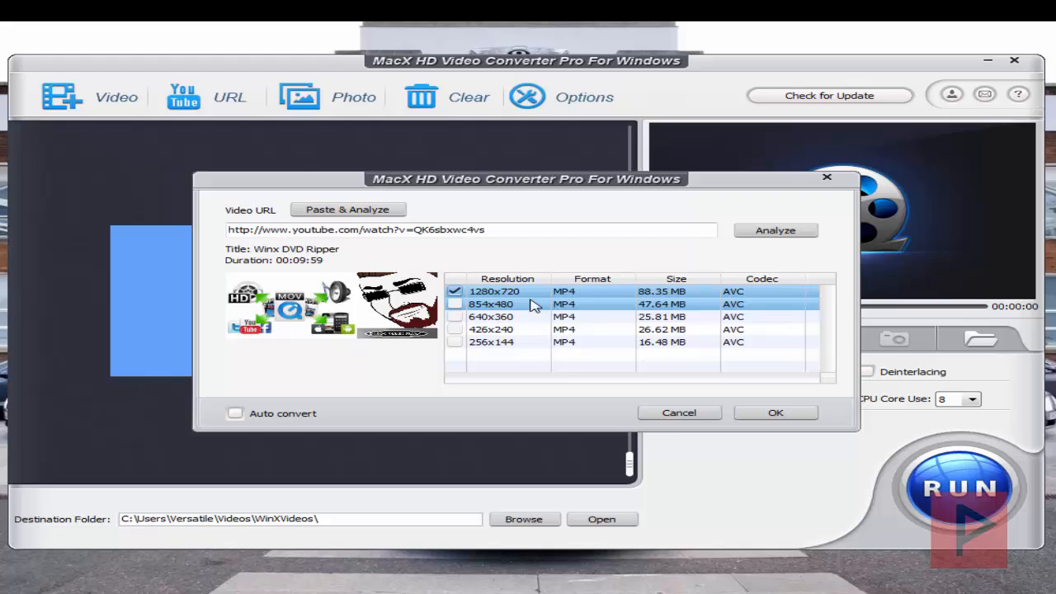
left_click(491, 342)
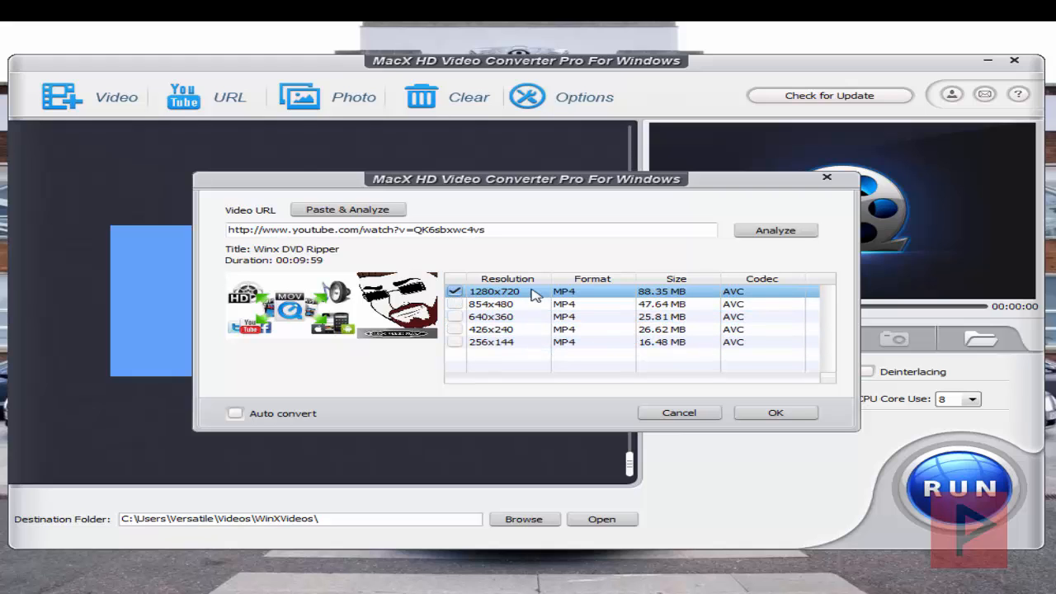
left_click(775, 412)
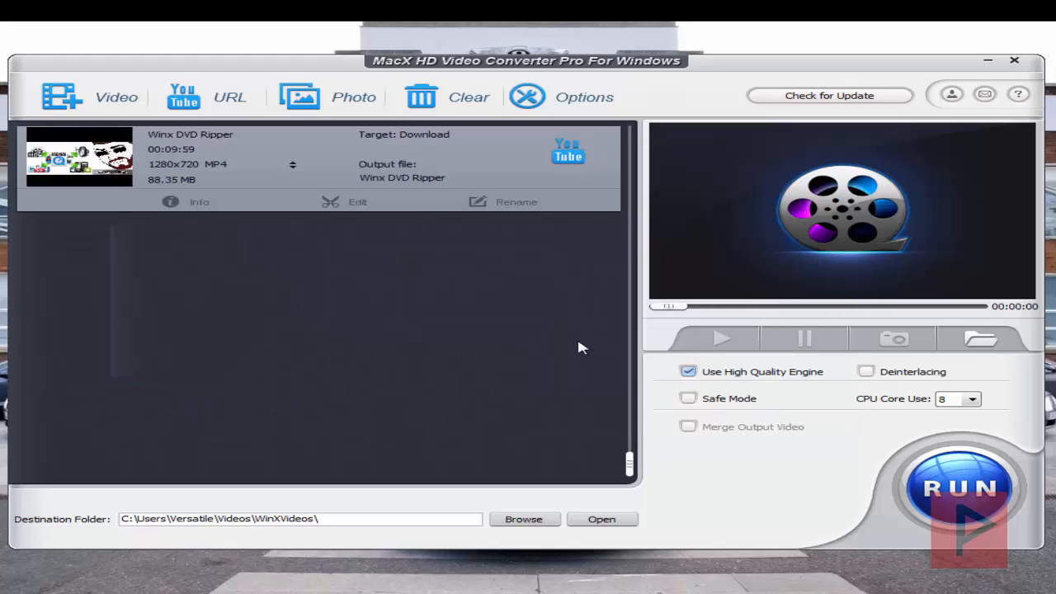
Run the Winx DVD Ripper download, dismiss one stop prompt, then stop it at 4%
left_click(960, 487)
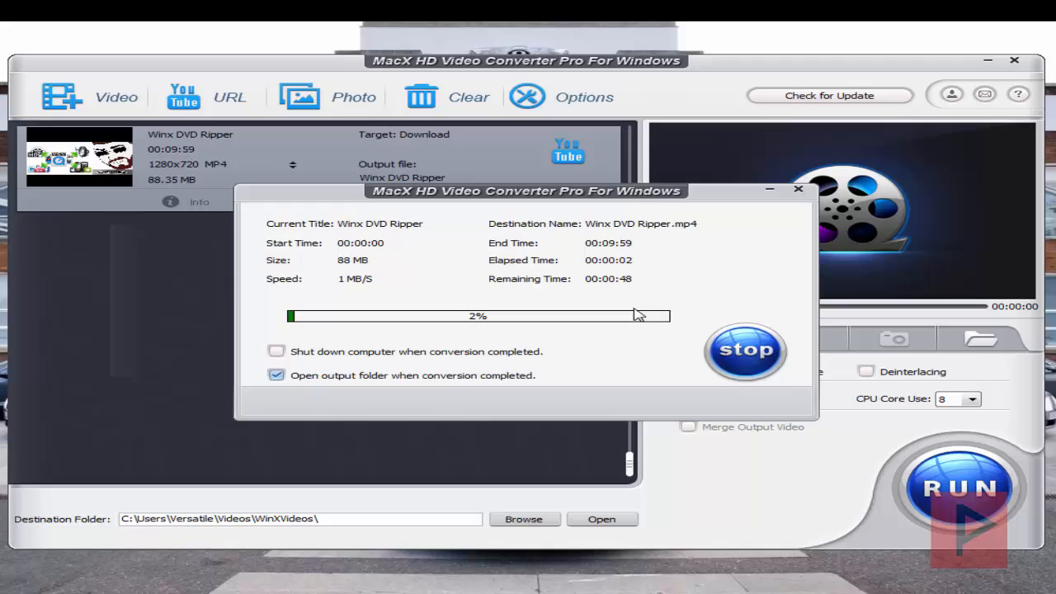
left_click(745, 353)
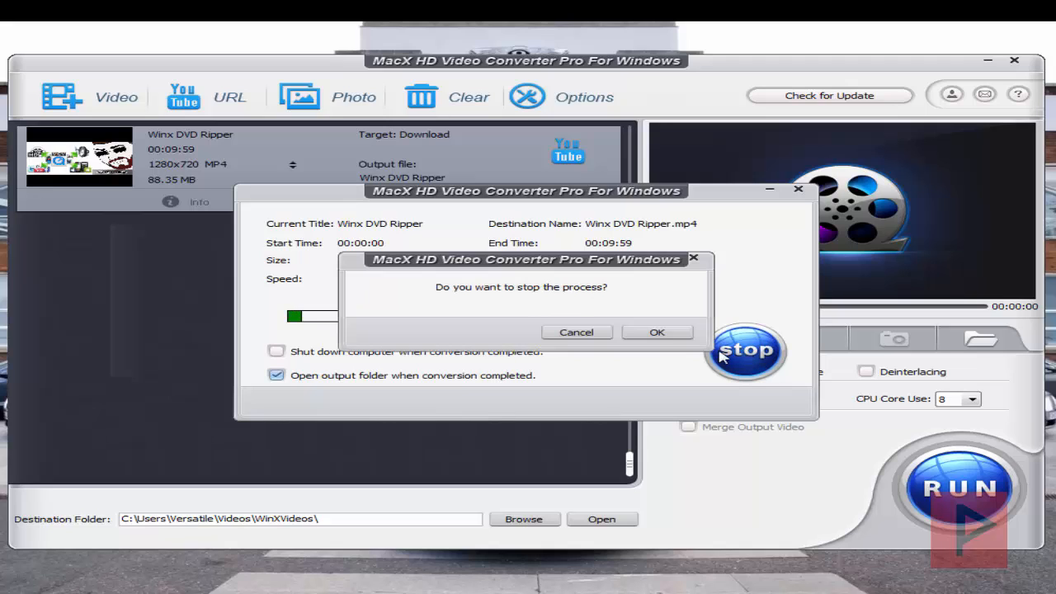
left_click(576, 332)
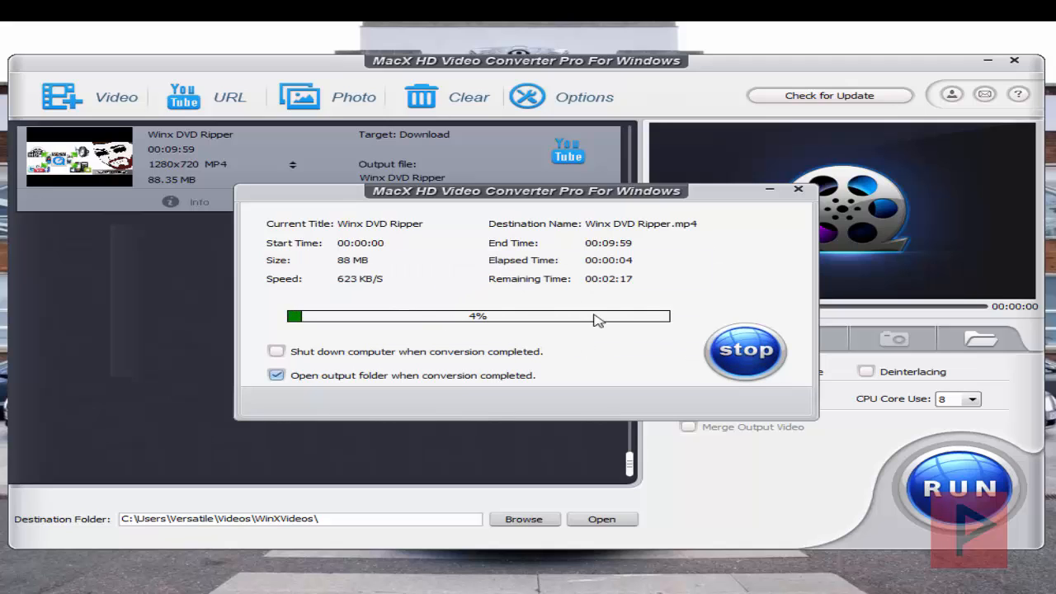
mouse_move(323, 150)
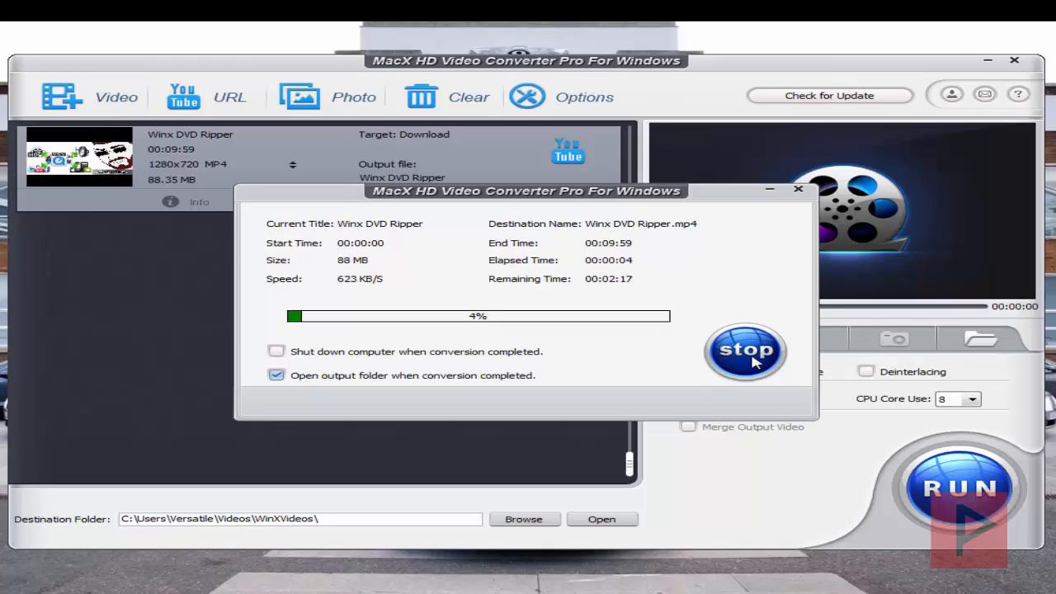
left_click(745, 350)
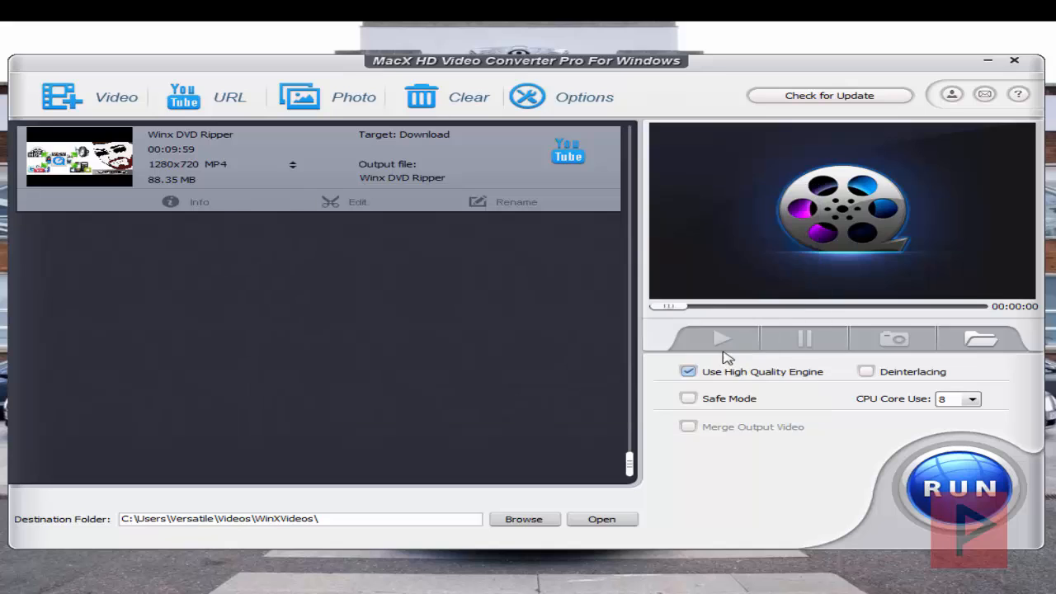
Replace the download task with photos from the 2015 folder as a slideshow source
left_click(352, 96)
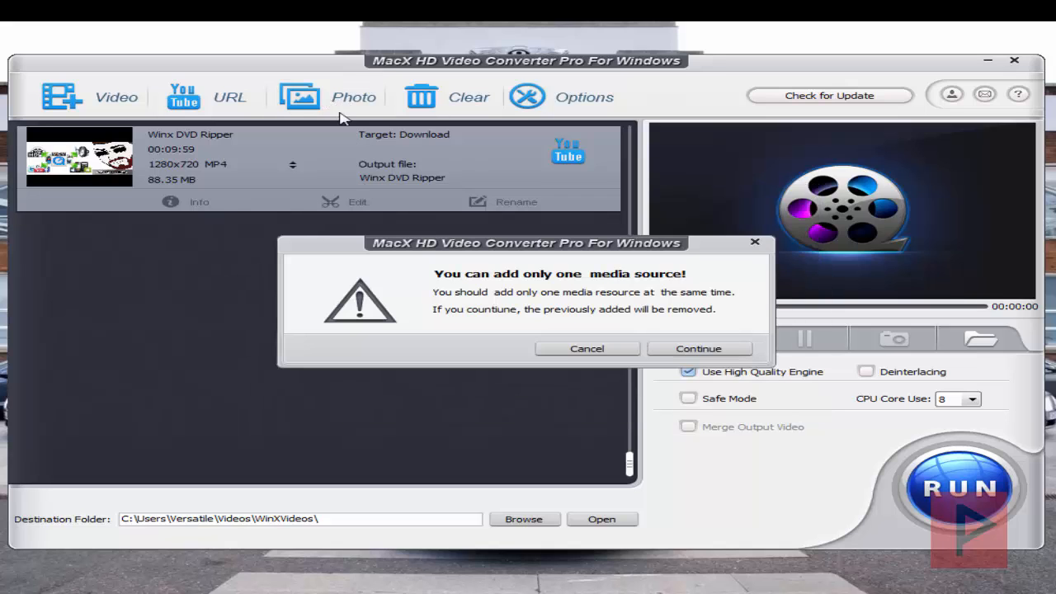
left_click(698, 346)
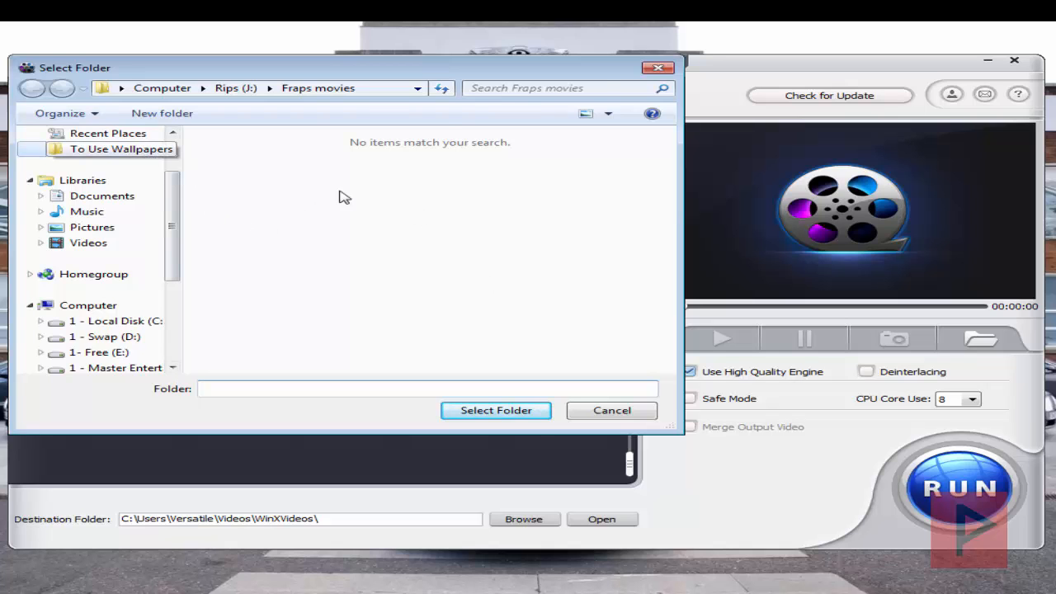
left_click(610, 409)
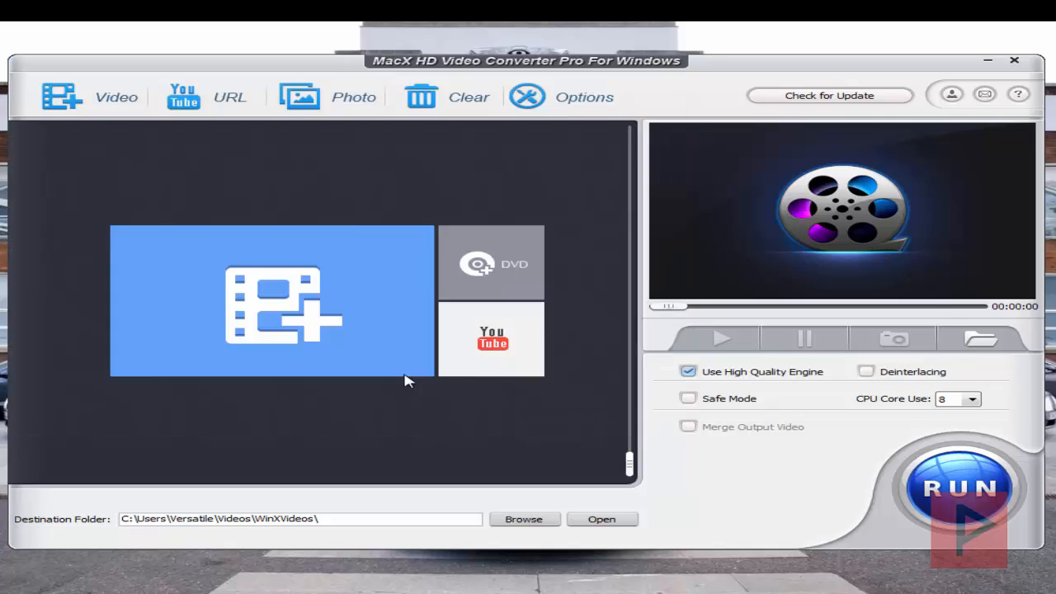
Set the slideshow output to Android Pad > Samsung Pad Video > General Samsung Pad Video
left_click(271, 300)
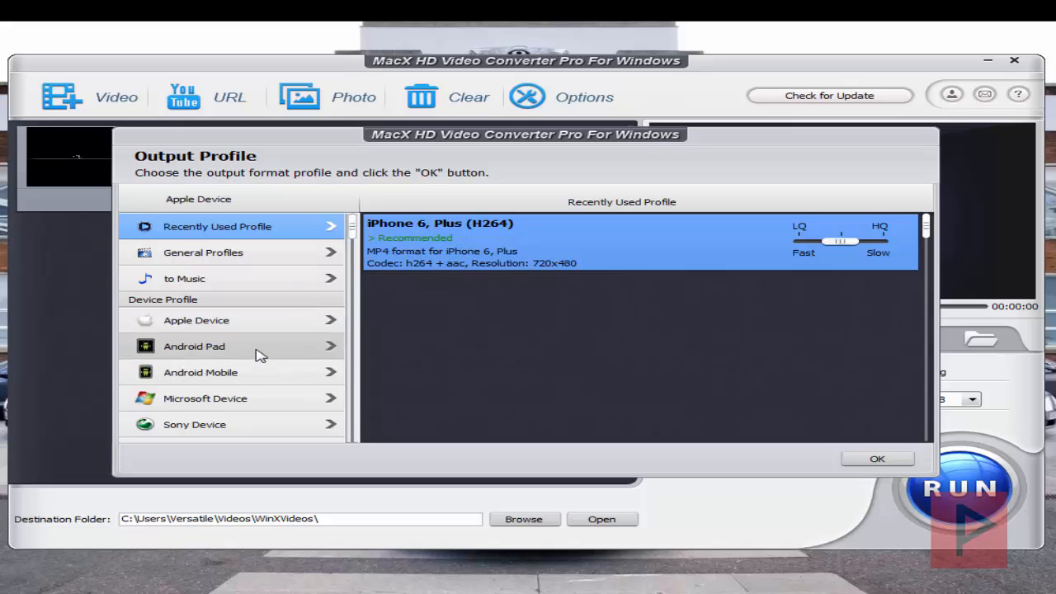
left_click(195, 346)
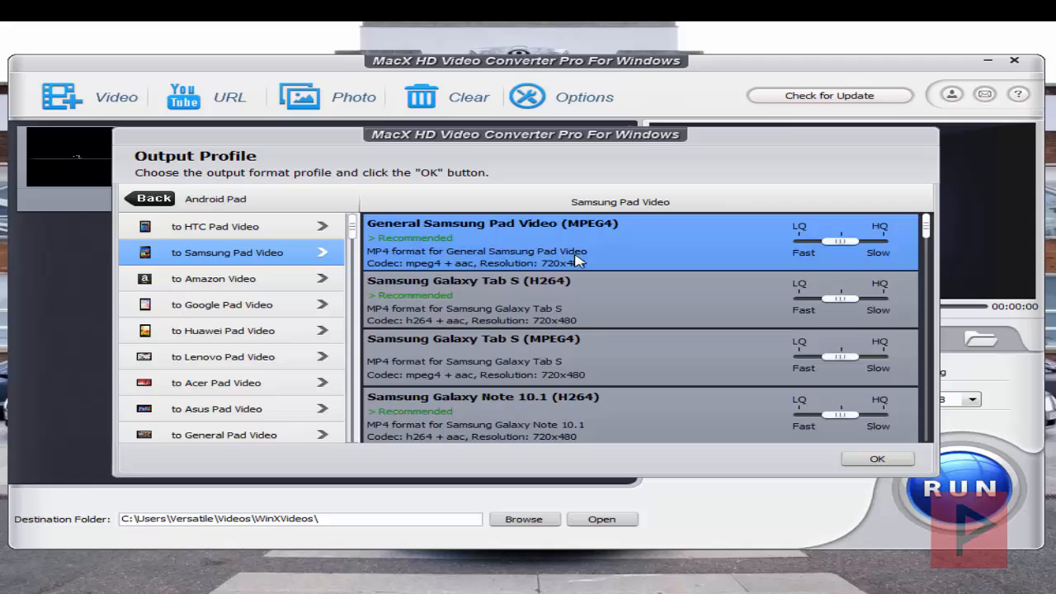
mouse_move(904, 446)
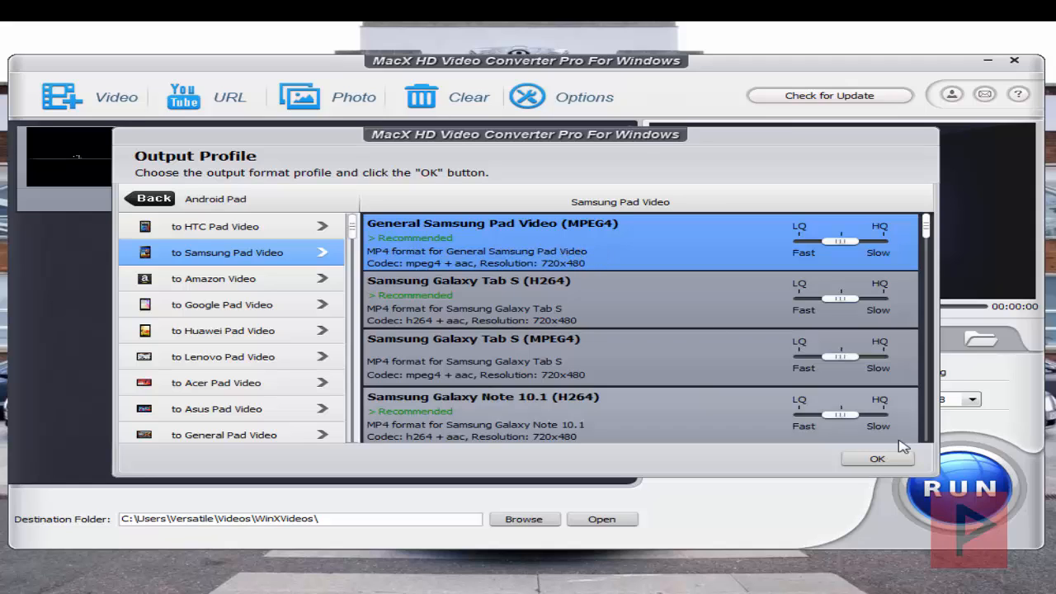
left_click(877, 459)
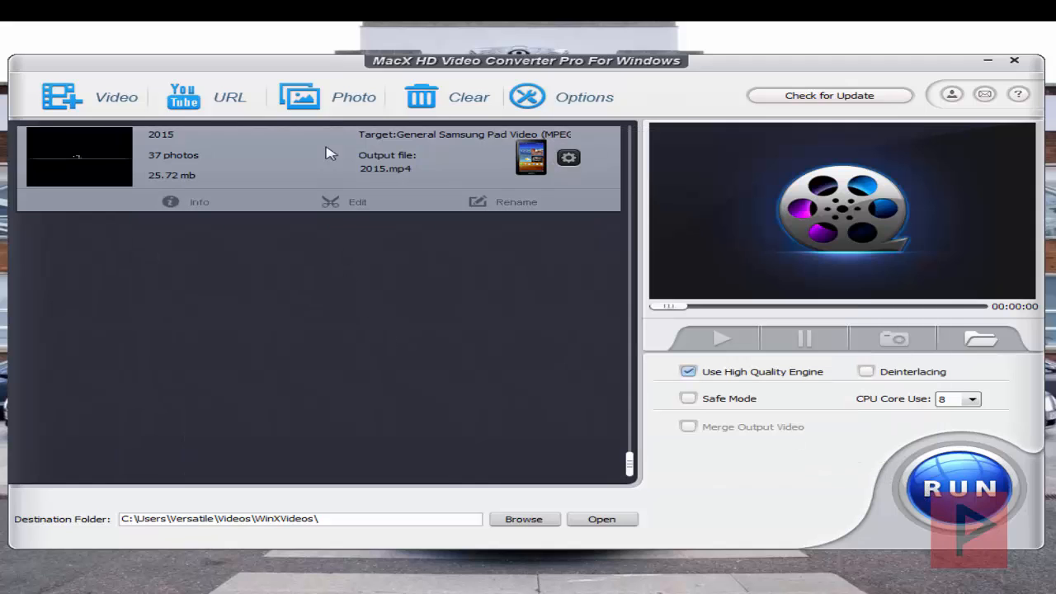
Review the slideshow interval in the editor, keeping 4 seconds per photo for a 3:04 video
left_click(356, 202)
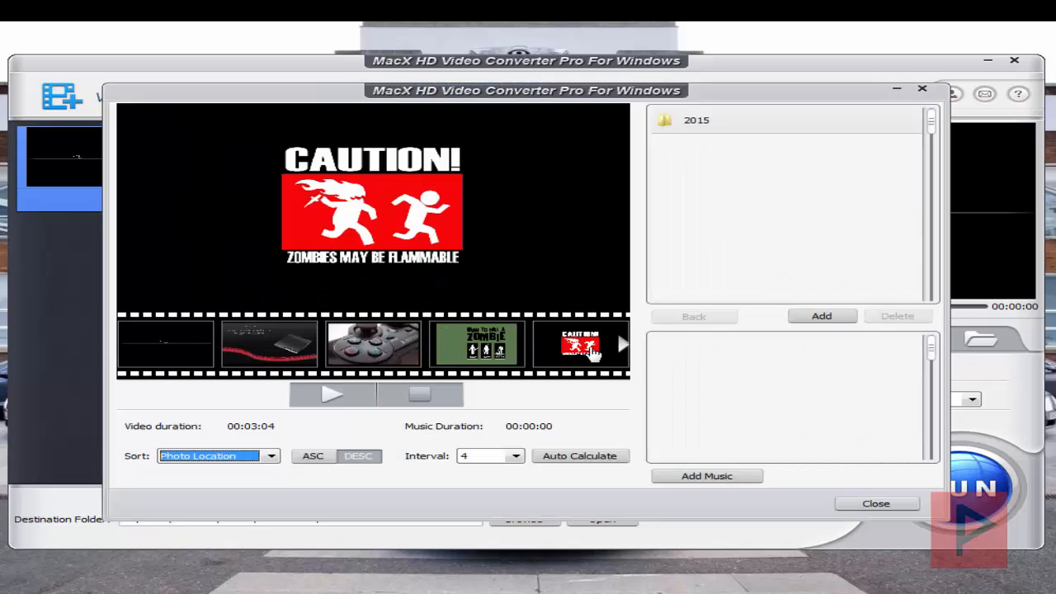
left_click(515, 455)
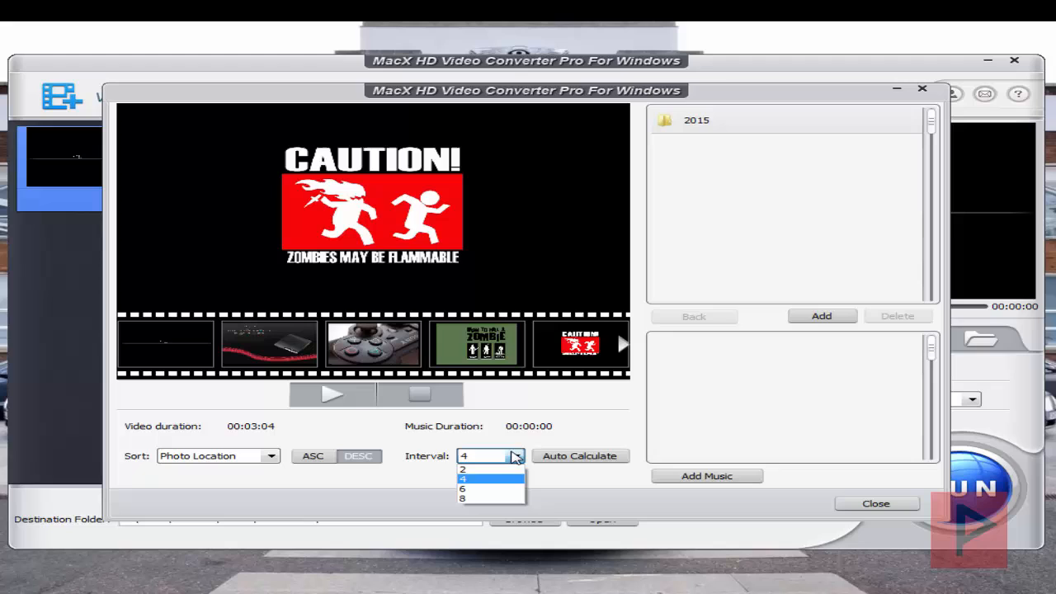
left_click(462, 479)
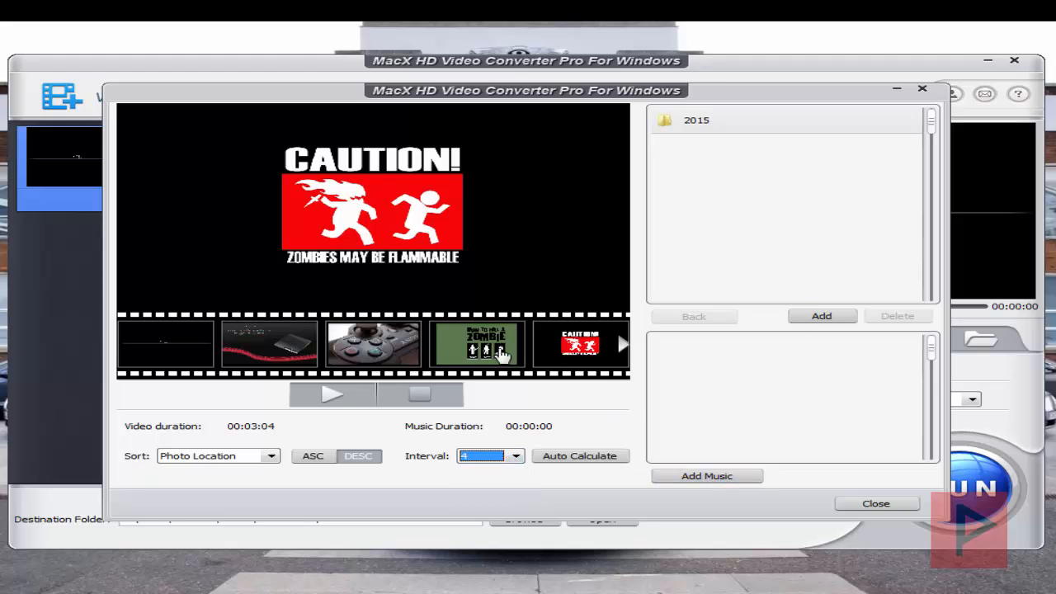
mouse_move(267, 300)
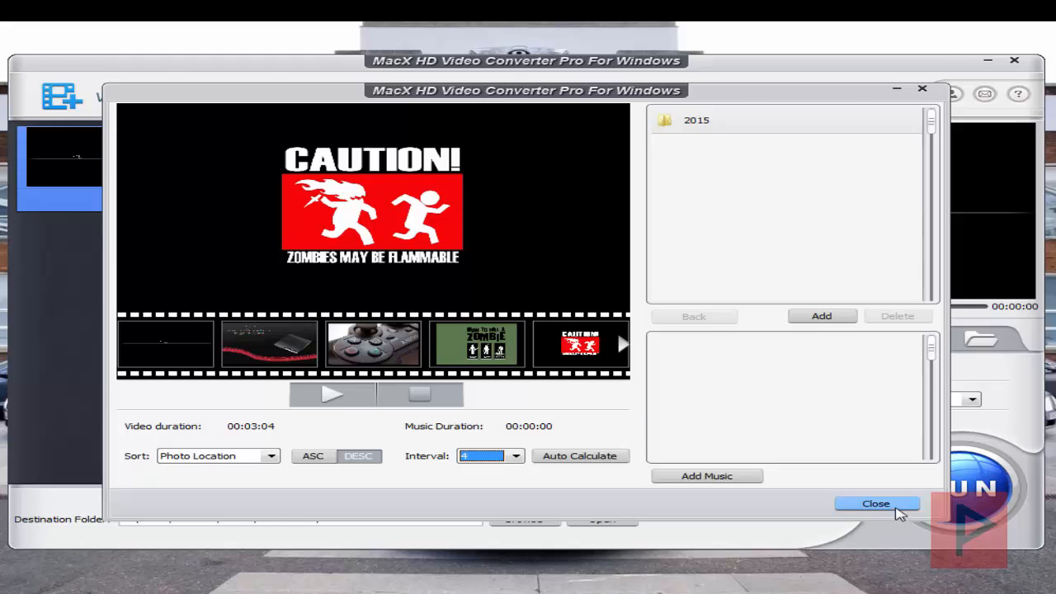
left_click(876, 503)
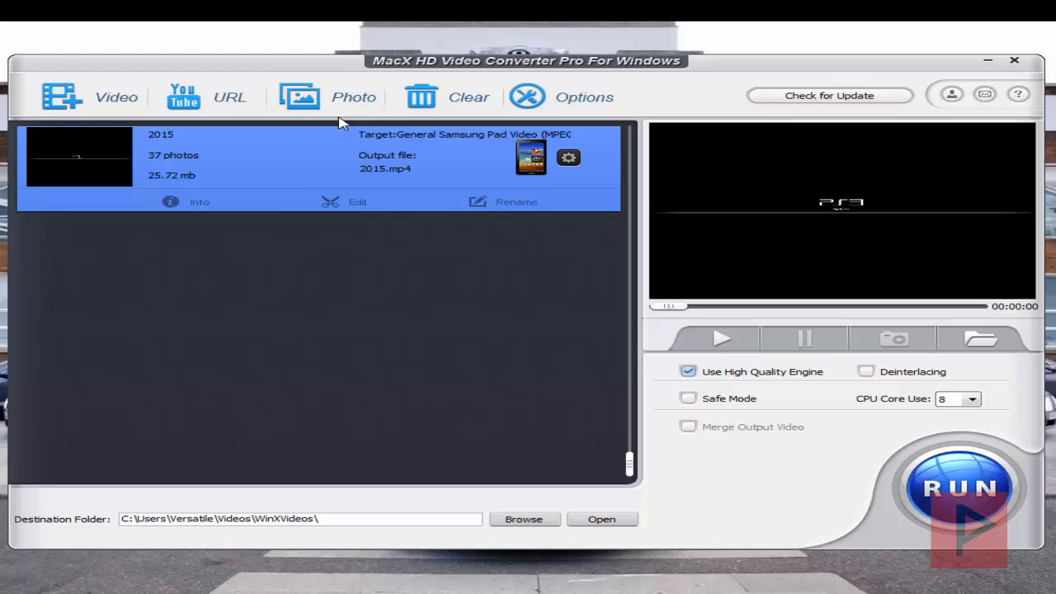
mouse_move(350, 376)
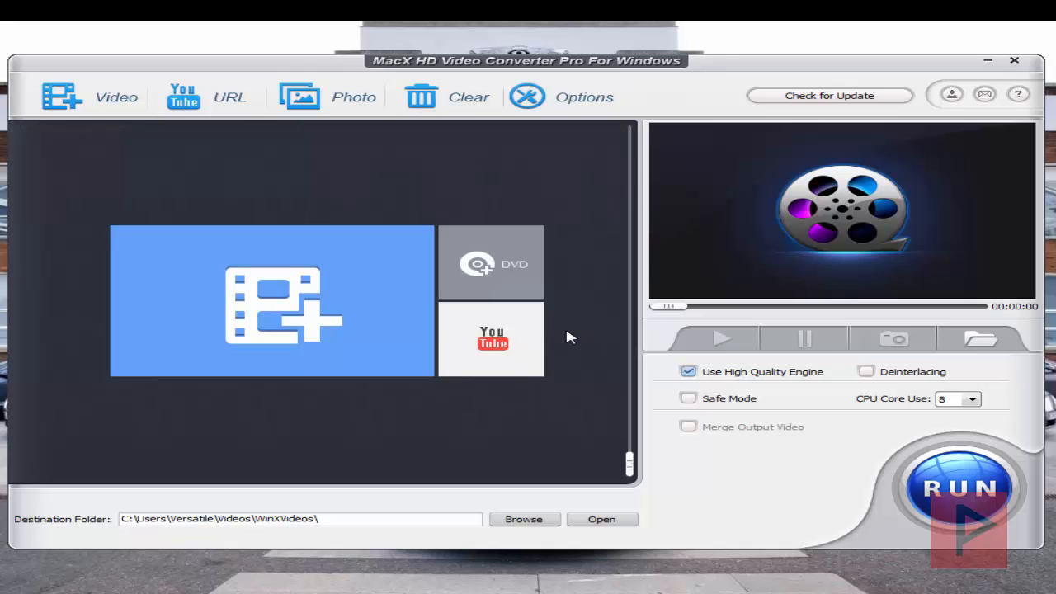
mouse_move(526, 376)
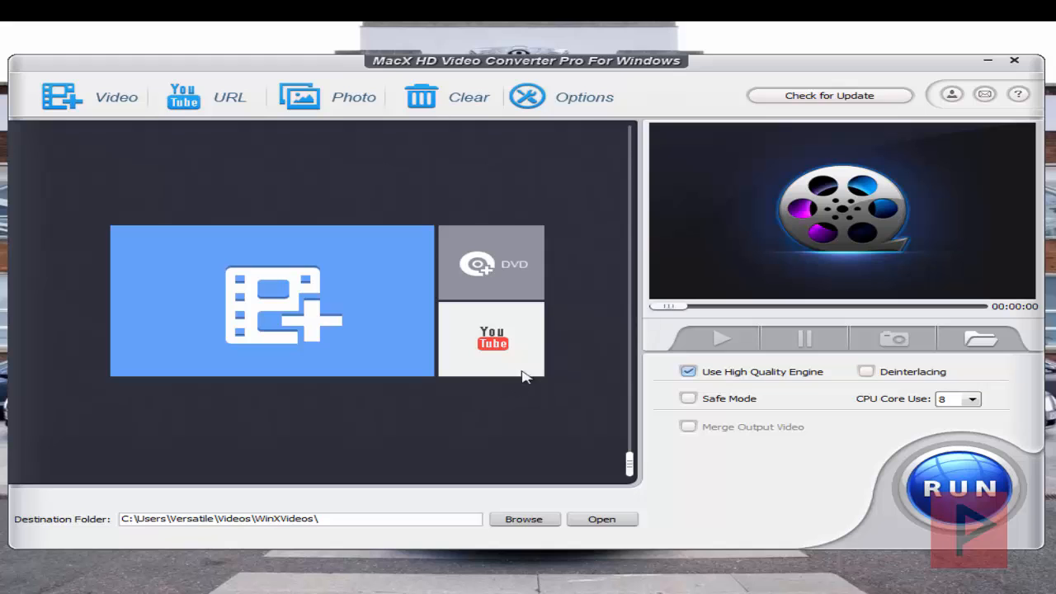
left_click(584, 96)
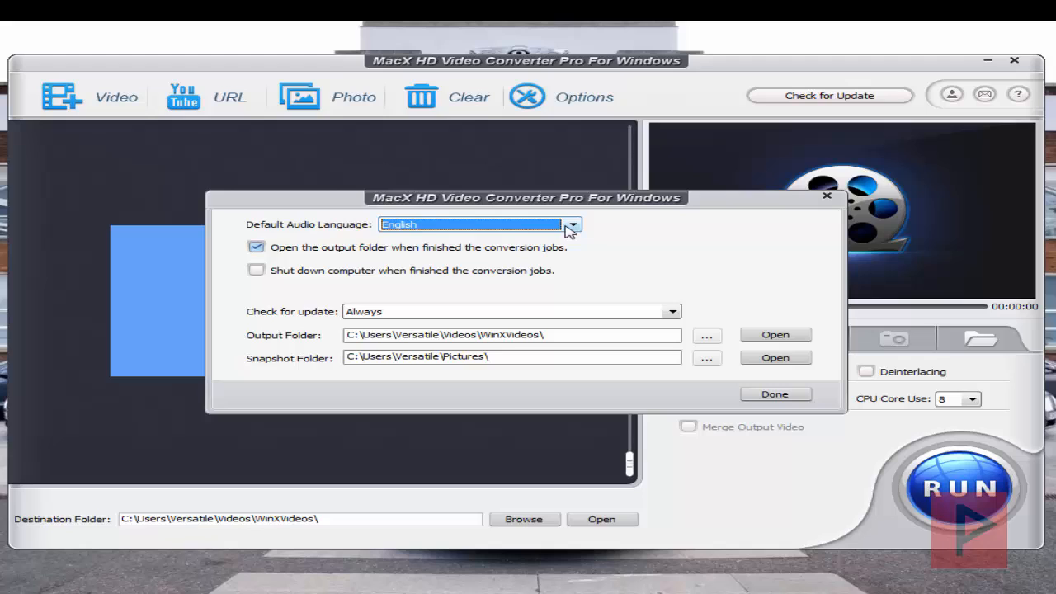
mouse_move(419, 297)
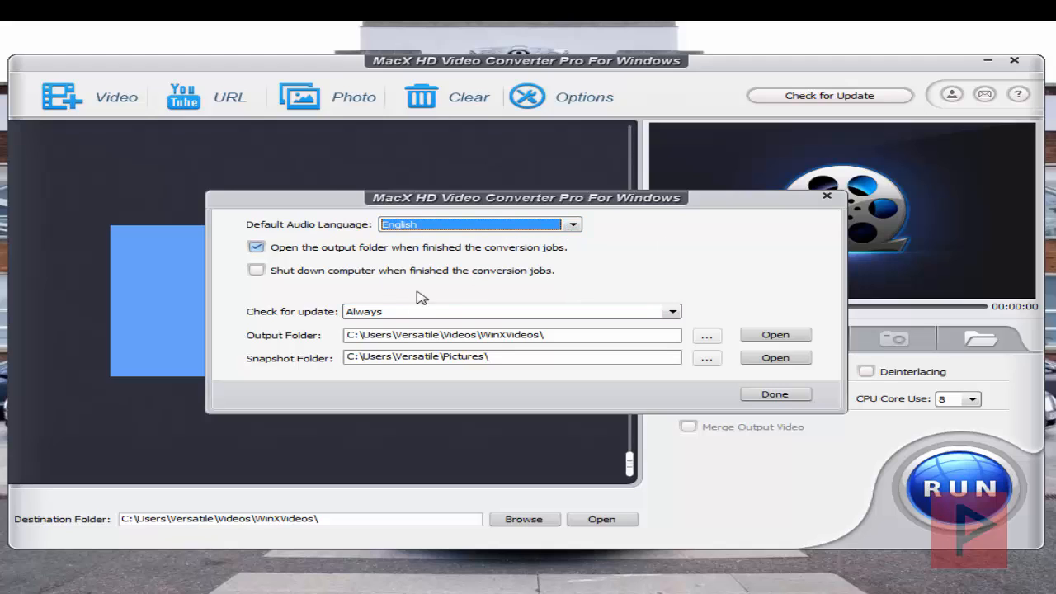
mouse_move(389, 320)
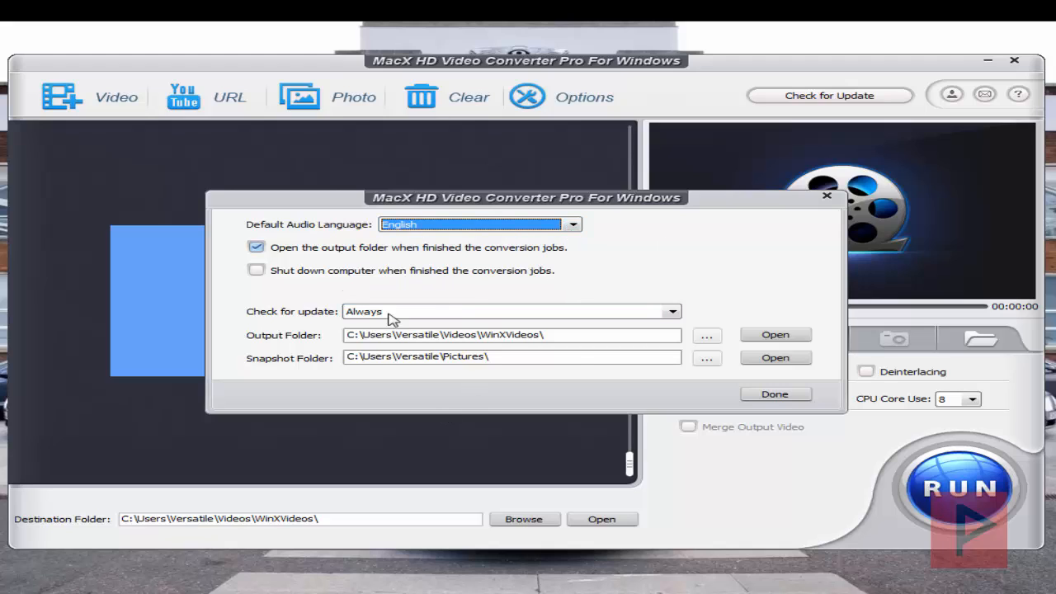
mouse_move(821, 390)
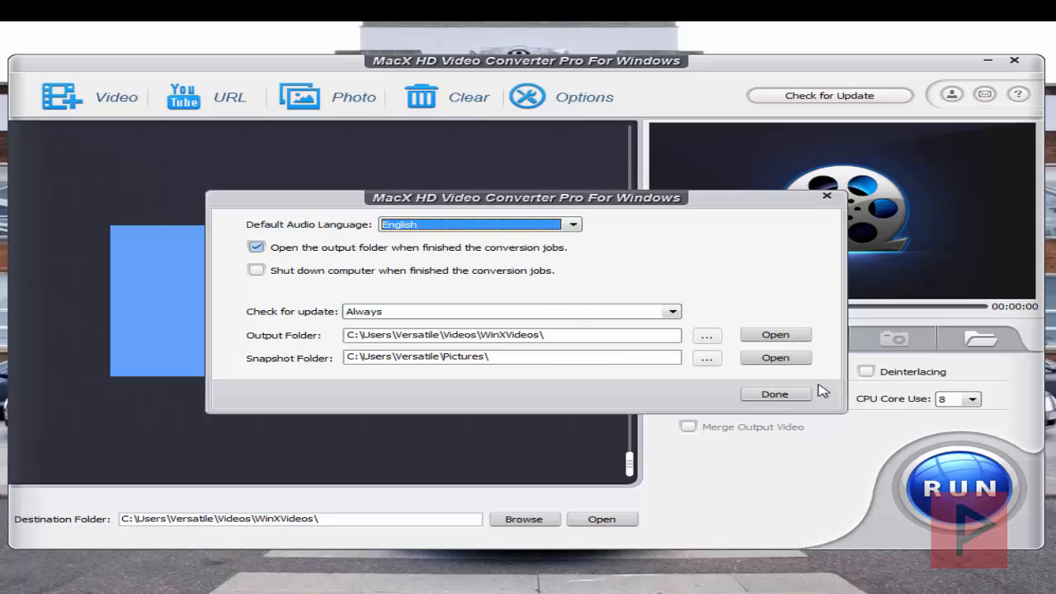
left_click(774, 392)
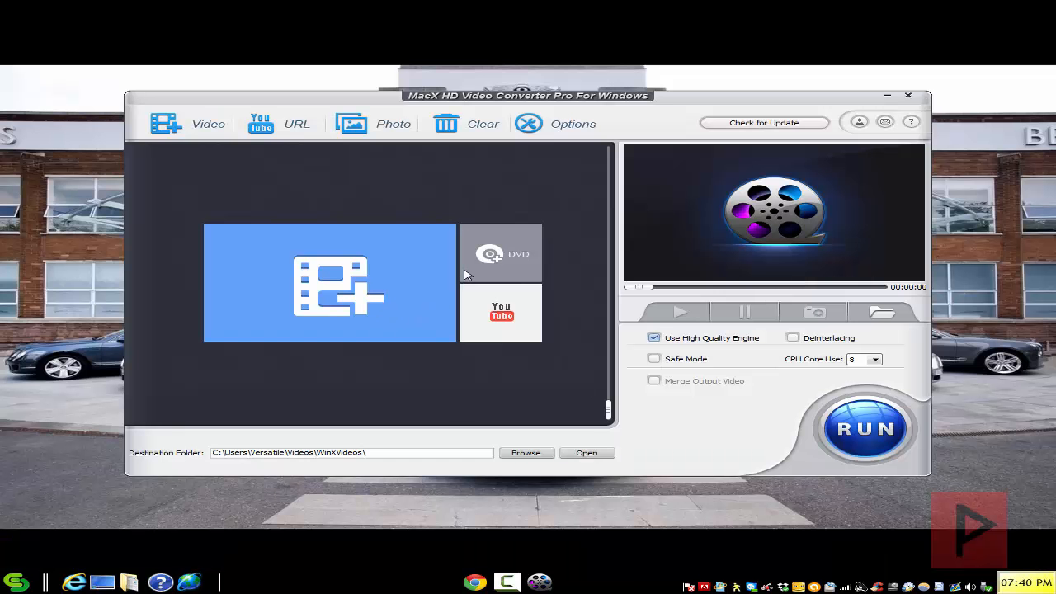
mouse_move(554, 409)
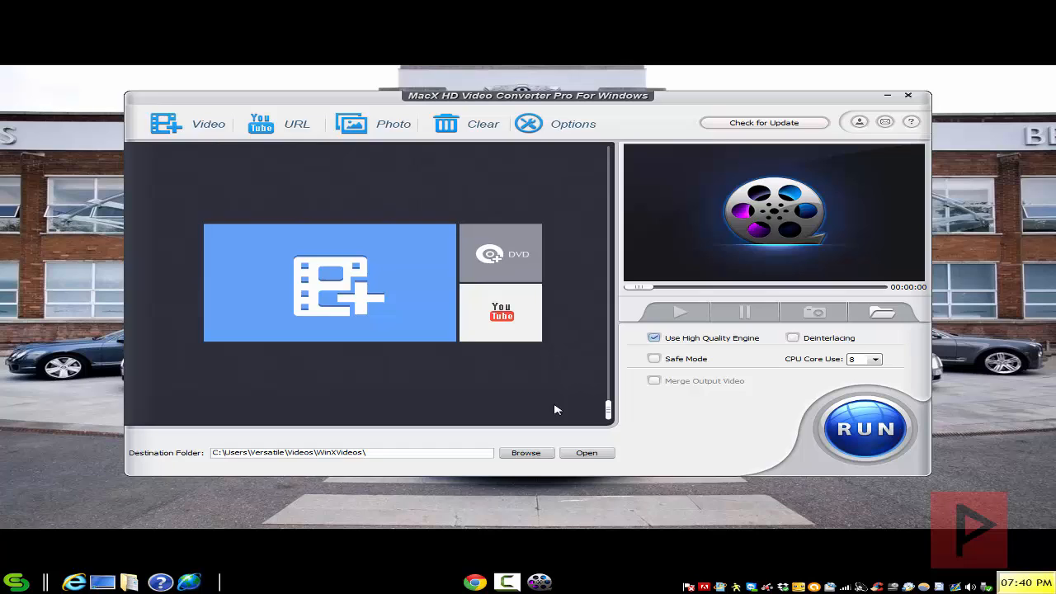
mouse_move(842, 129)
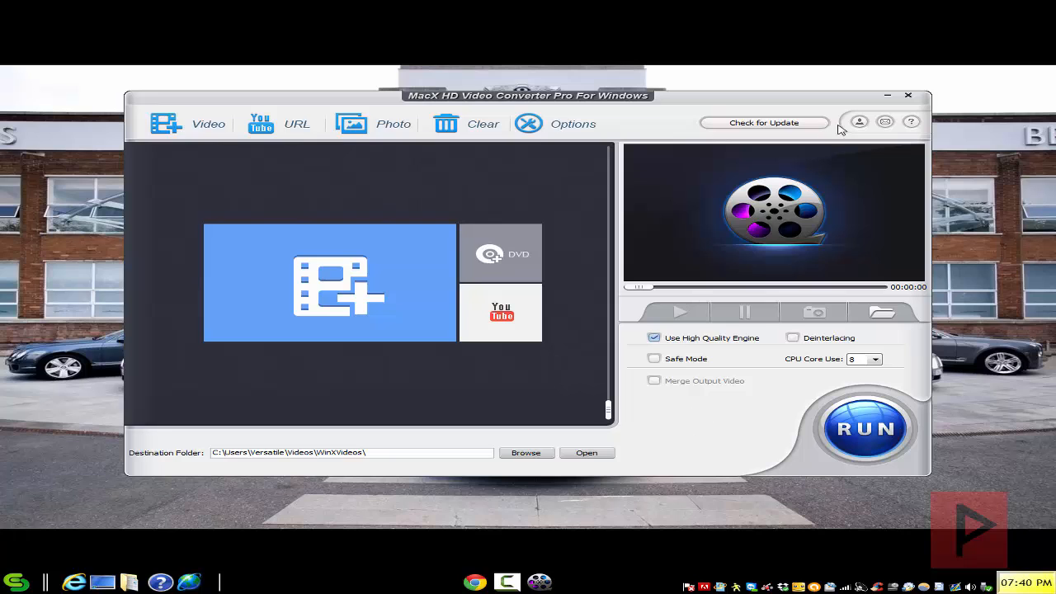